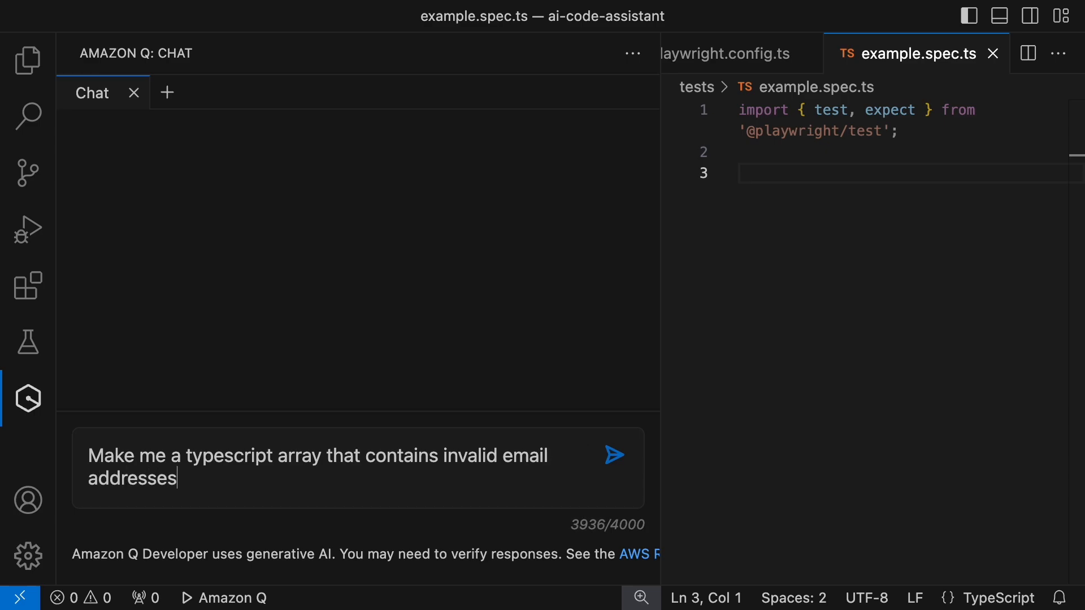
Step: Generate TypeScript arrays of invalid email addresses and invalid IBANs in Amazon Q chat
{"action": "left_click", "coordinate": [611, 454]}
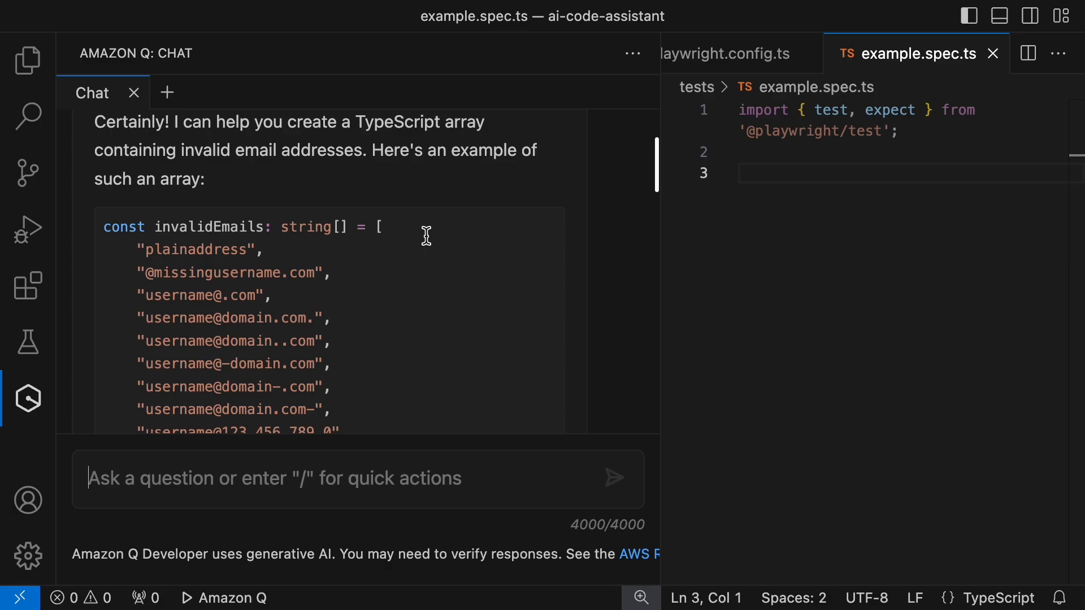
{"action": "scroll", "scroll_direction": "down", "scroll_amount": 3}
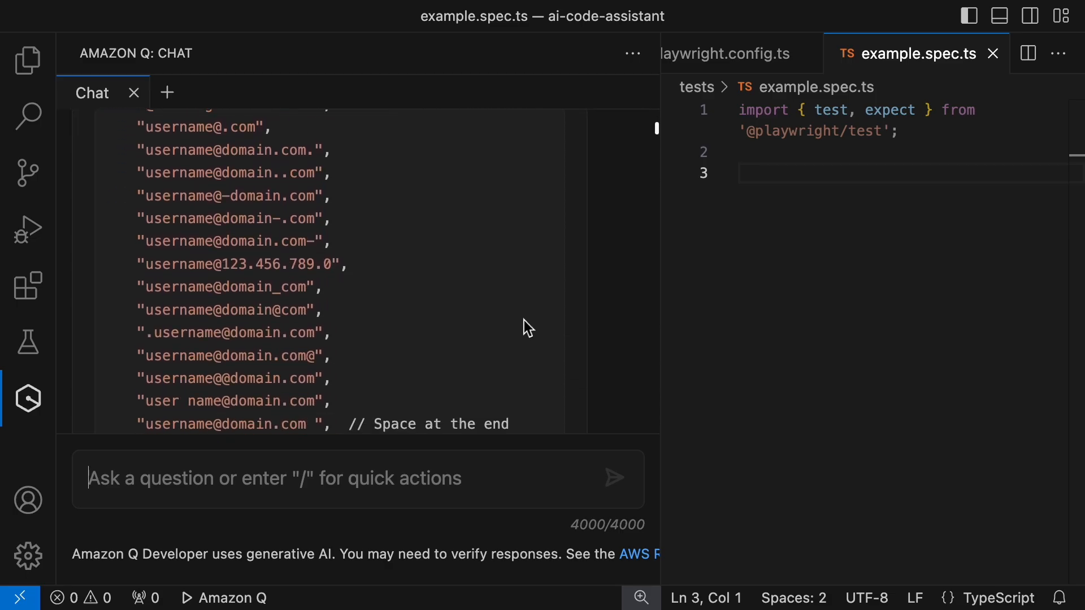
{"action": "left_click", "coordinate": [536, 370]}
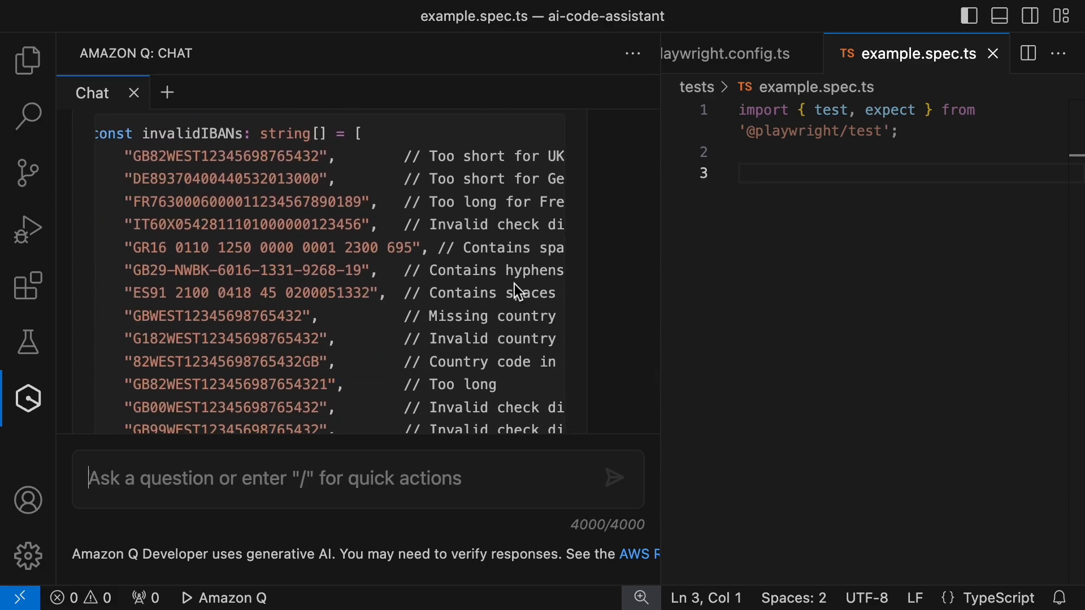
{"action": "scroll", "scroll_direction": "down", "scroll_amount": 3}
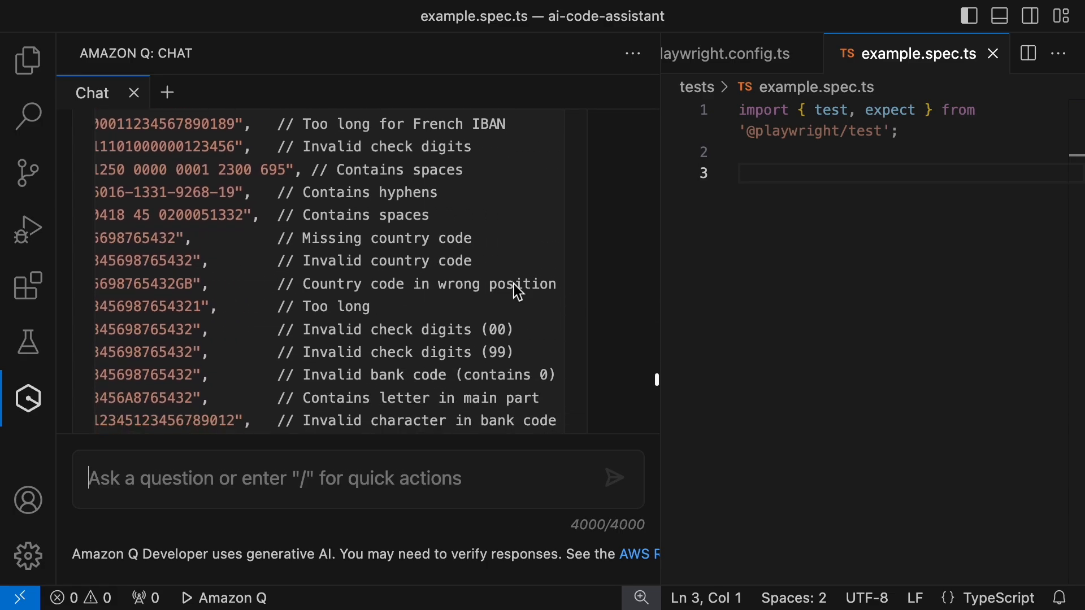
{"action": "scroll", "scroll_direction": "down", "scroll_amount": 3}
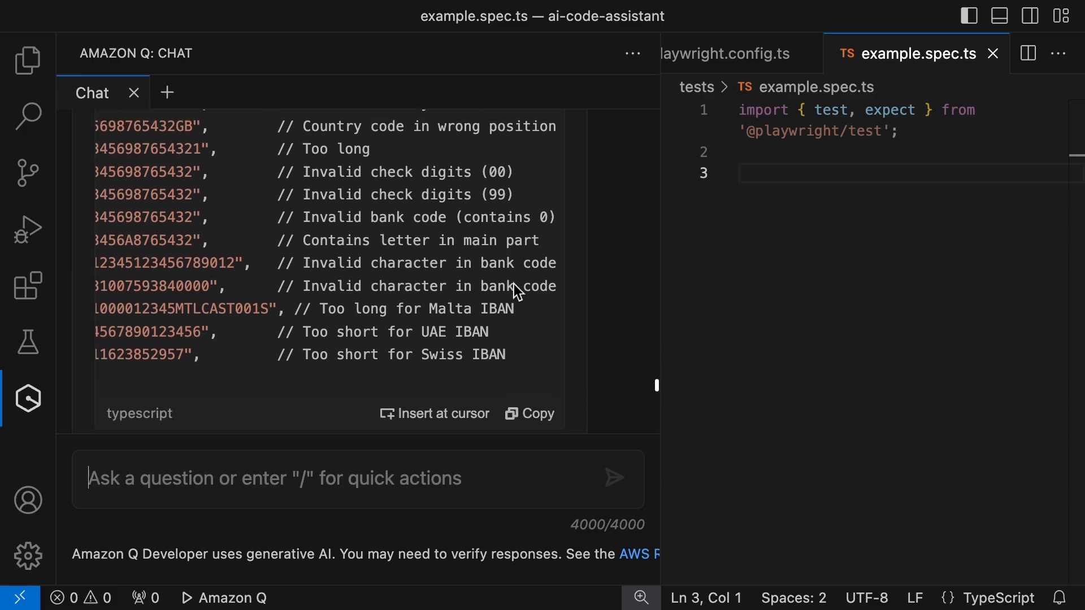
{"action": "type", "text": "test.describe("}
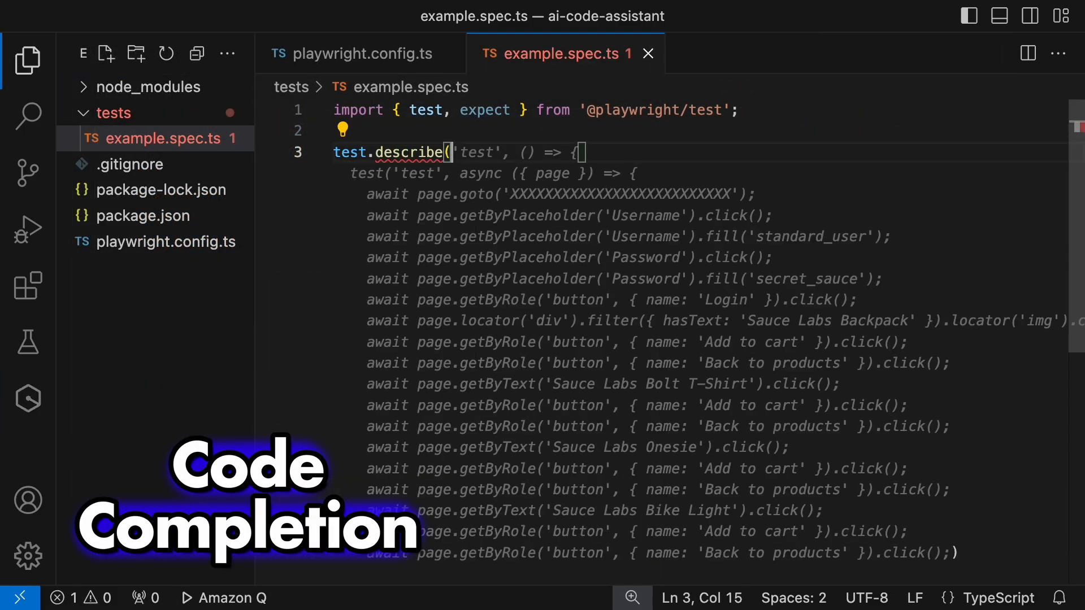
Step: Accept Amazon Q's test.describe suggestion for a login and add-to-cart test, and close its brackets
{"action": "key", "text": "Tab"}
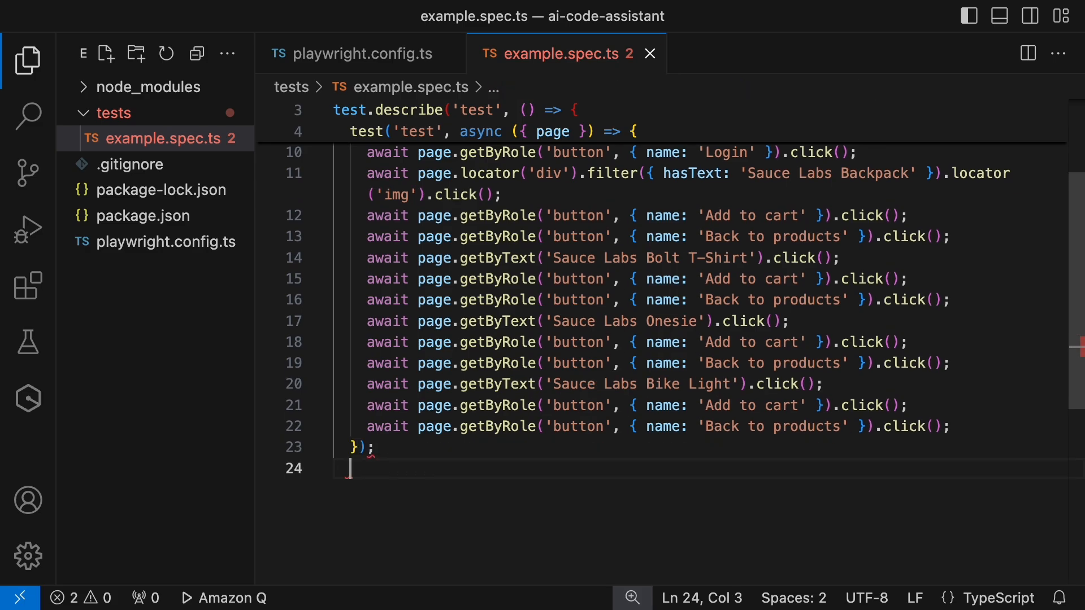
{"action": "type", "text": "});"}
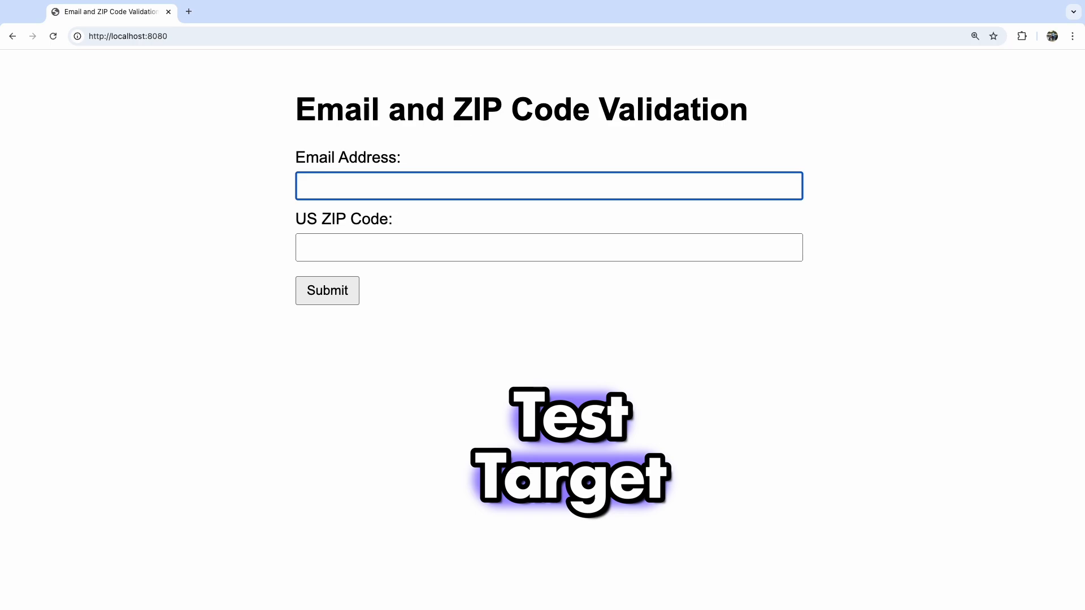
Step: Enter qwerty in the Email Address field of the localhost:8080 validation form
{"action": "left_click", "coordinate": [549, 186]}
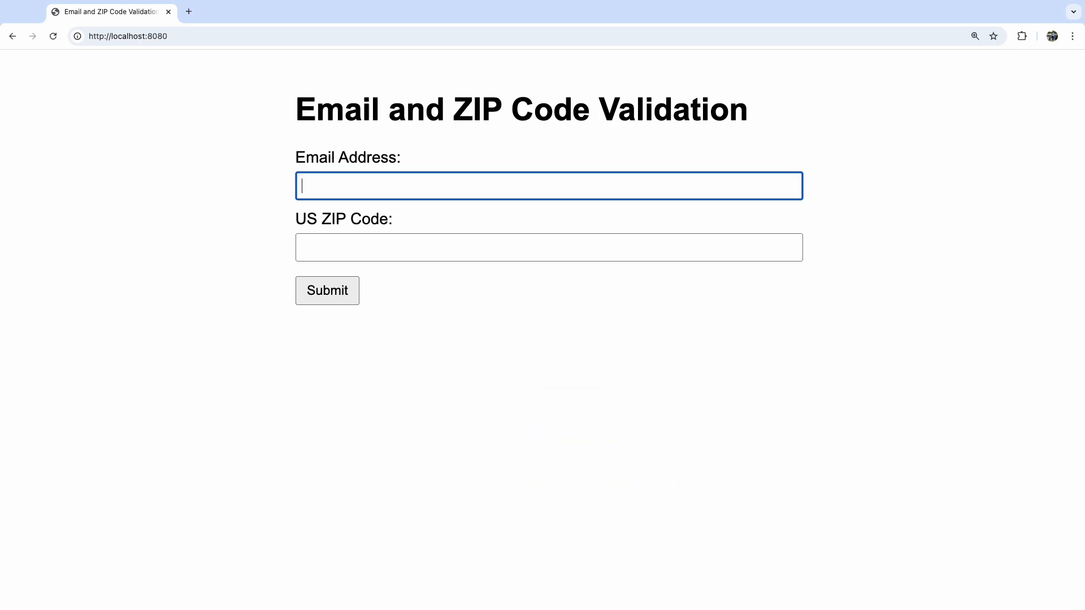
{"action": "type", "text": "qwerty"}
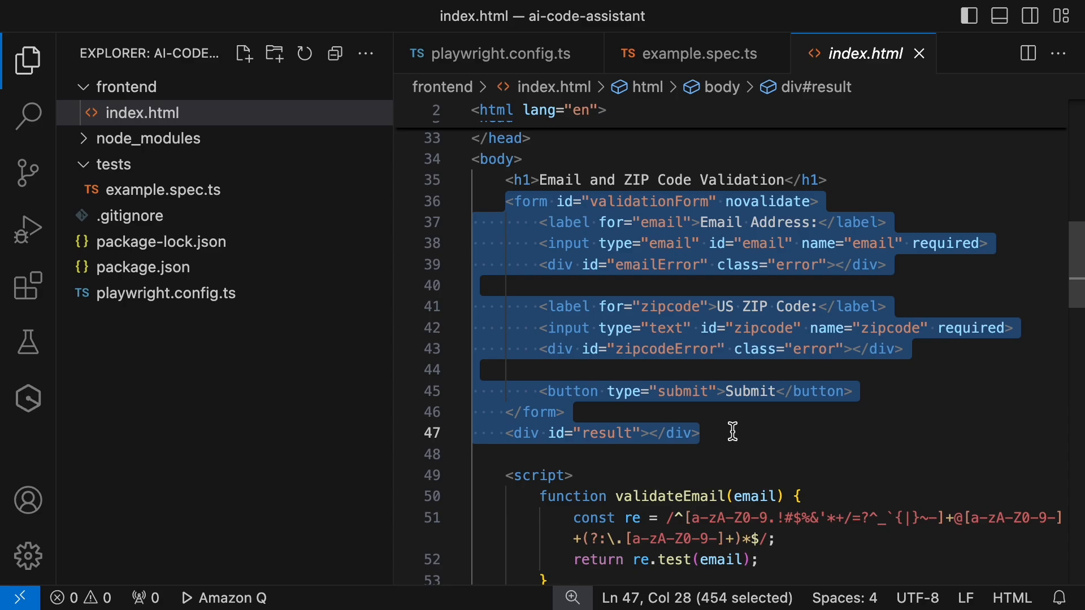
{"action": "mouse_move", "coordinate": [635, 258]}
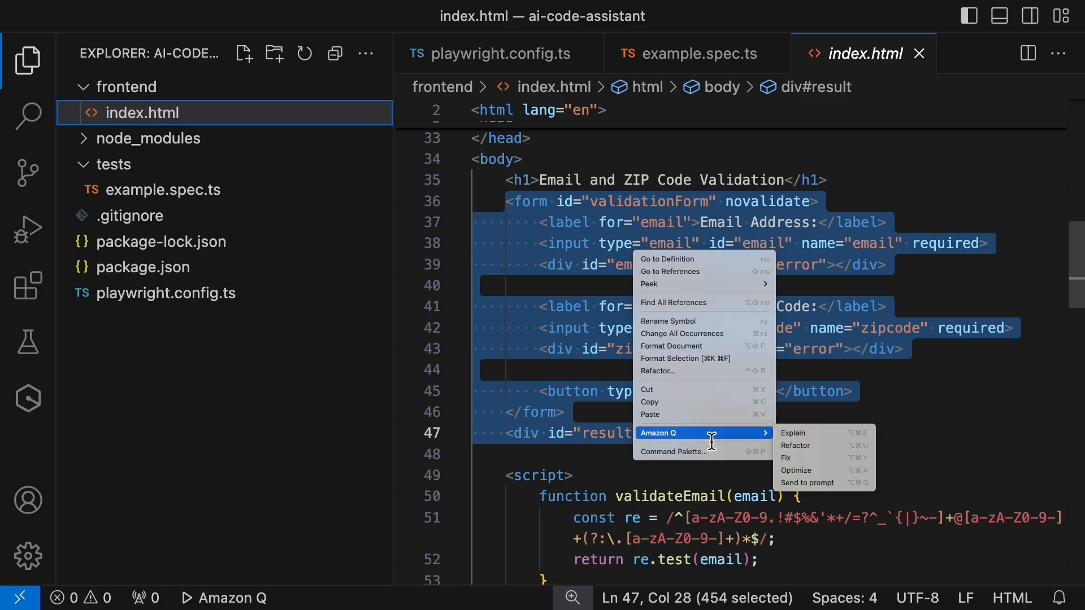
{"action": "mouse_move", "coordinate": [806, 482]}
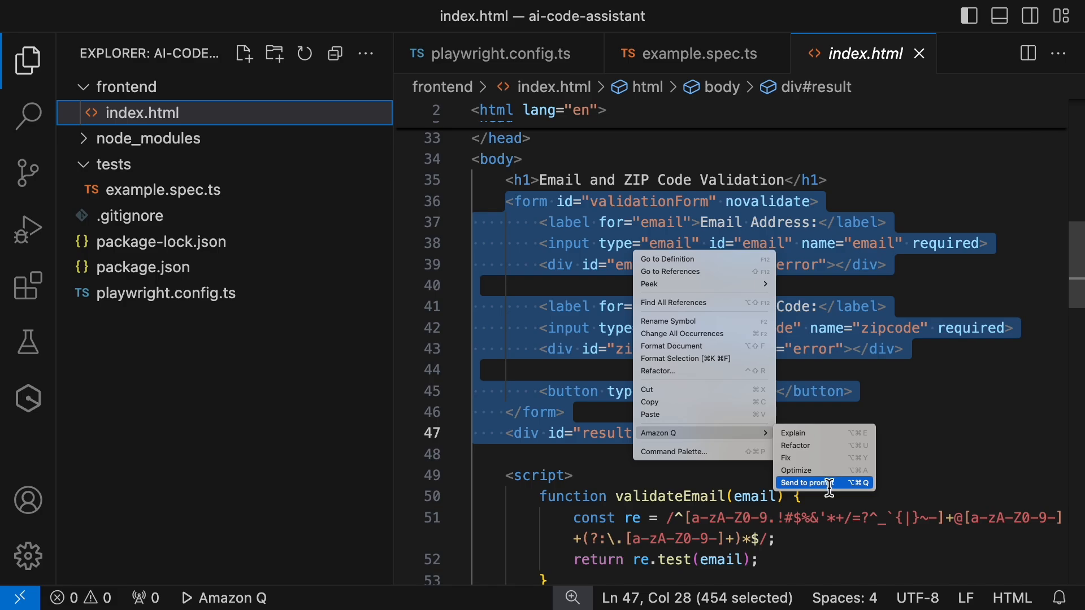
Step: Send the selected index.html form markup to the Amazon Q chat prompt
{"action": "left_click", "coordinate": [804, 482]}
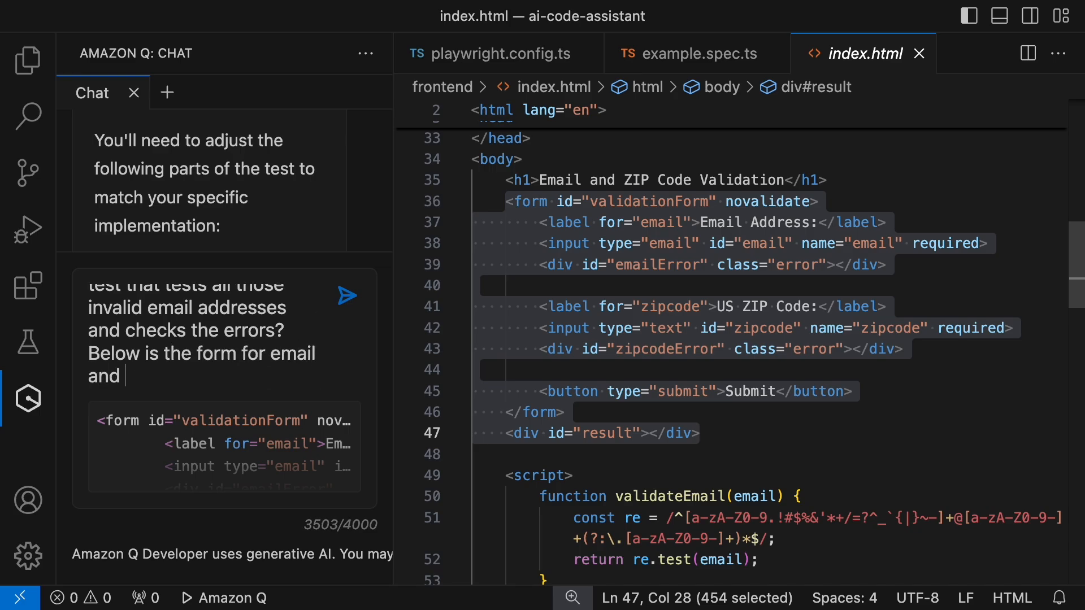
Step: Ask Amazon Q for a test of invalid emails and their error messages, noting ZIP code is required
{"action": "type", "text": "ZIP codes. Z"}
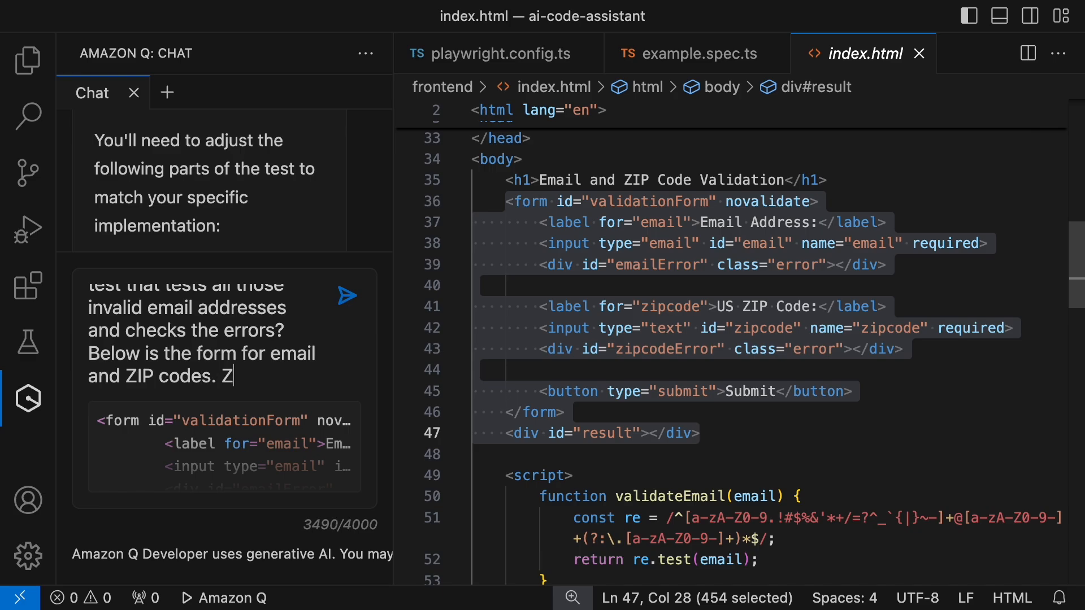
{"action": "type", "text": "IP code is required, but you can put anything"}
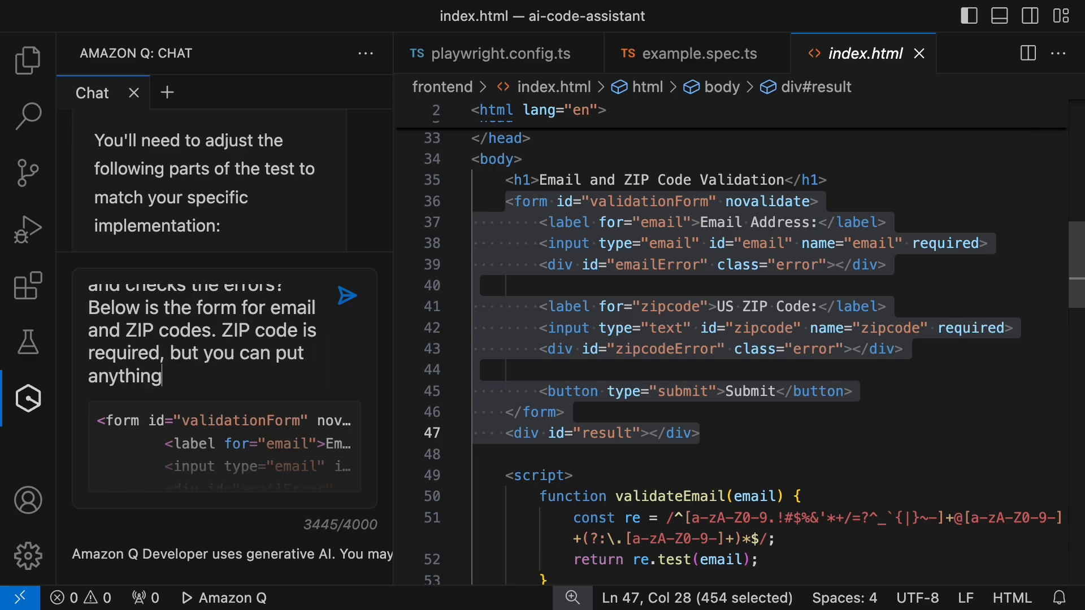
{"action": "left_click", "coordinate": [346, 295]}
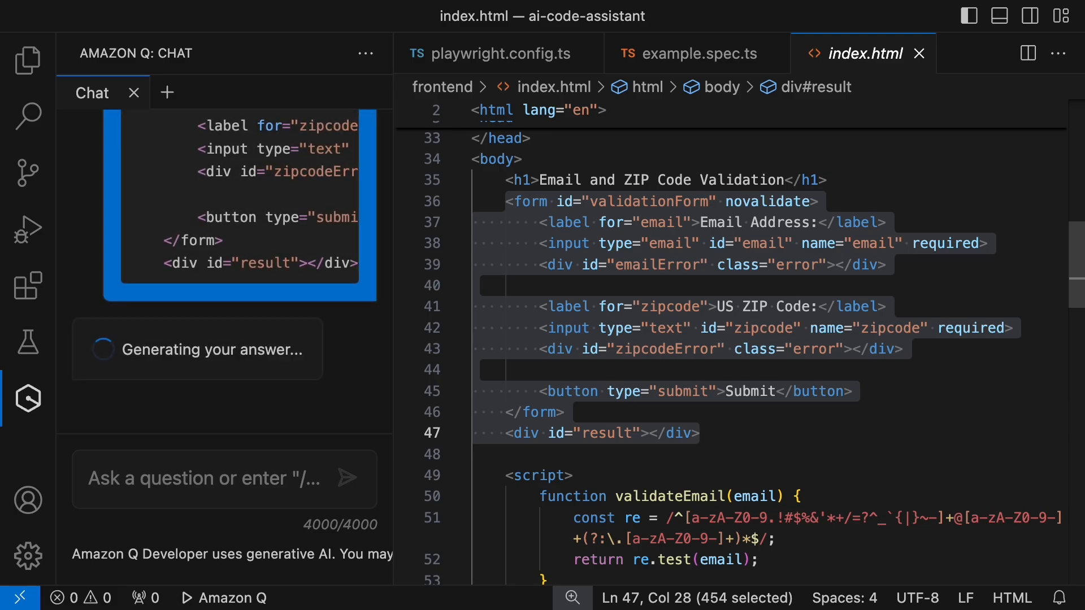
{"action": "mouse_move", "coordinate": [393, 355]}
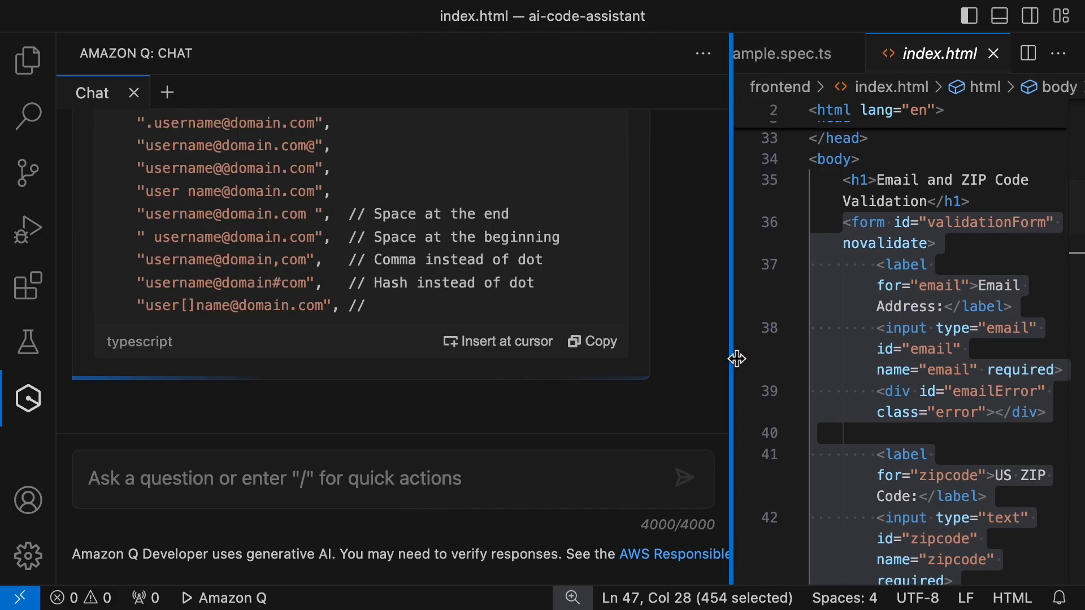
{"action": "mouse_move", "coordinate": [665, 306]}
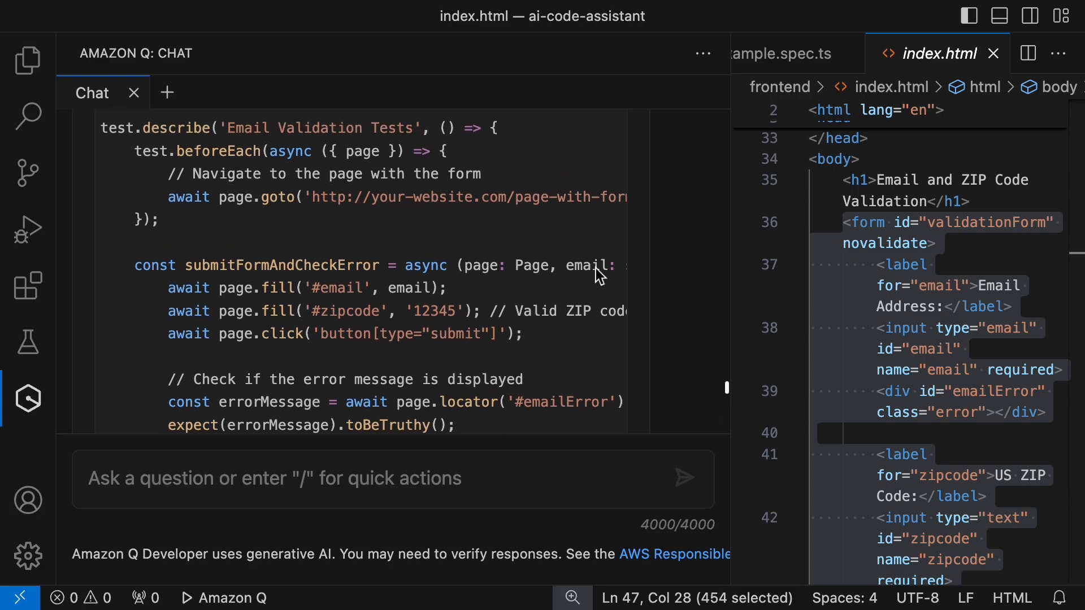
Step: Copy the generated Email Validation Tests script and start a new file for it
{"action": "left_click", "coordinate": [591, 314]}
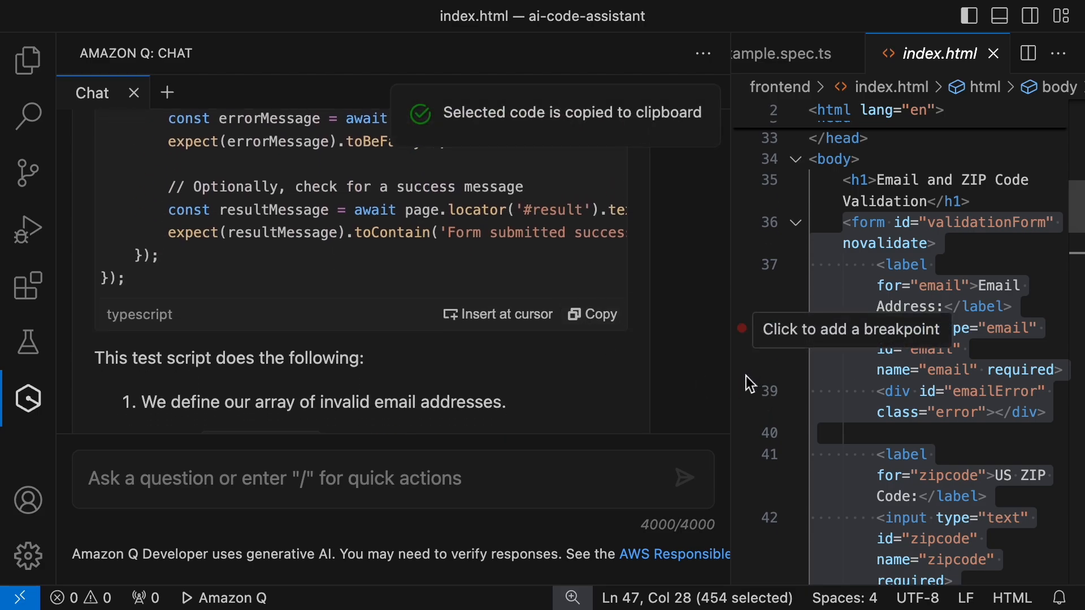
{"action": "left_click", "coordinate": [28, 60]}
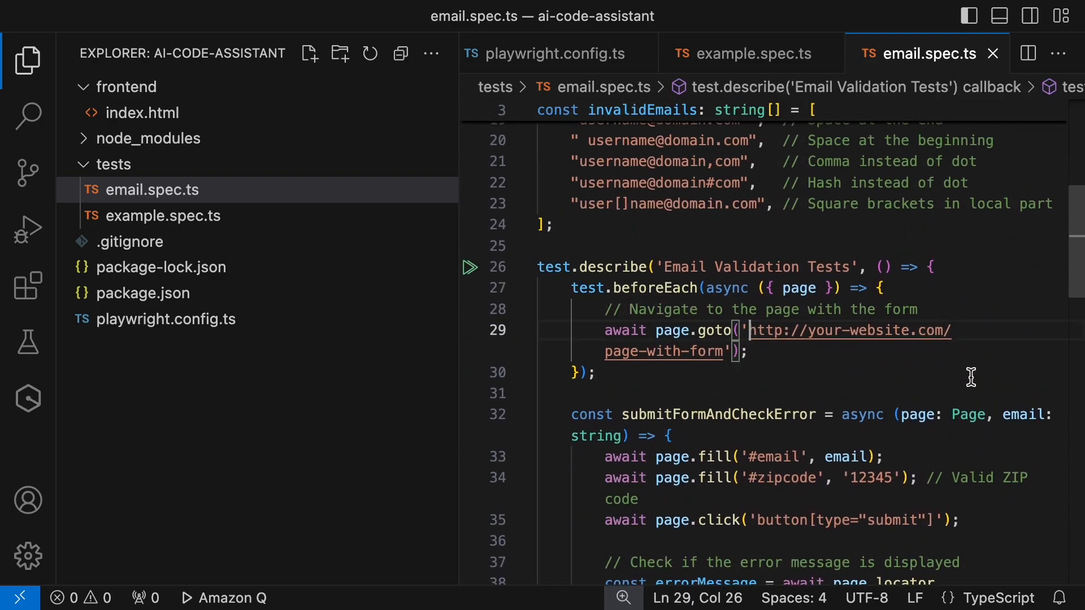
Step: Point the page.goto URL in email.spec.ts to localhost:8080
{"action": "type", "text": "localhost:');"}
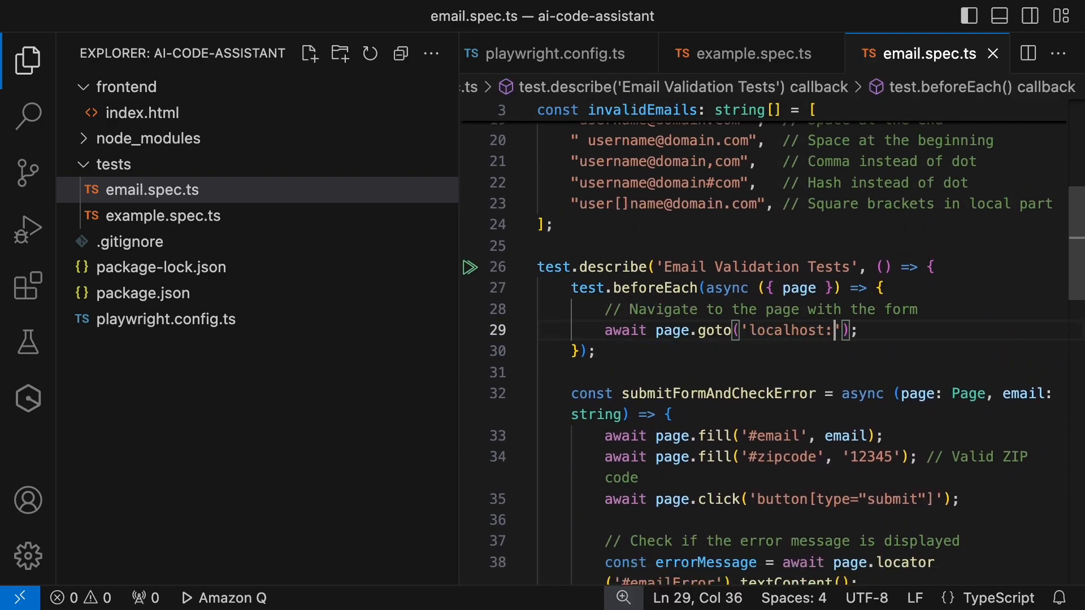
{"action": "type", "text": "8080"}
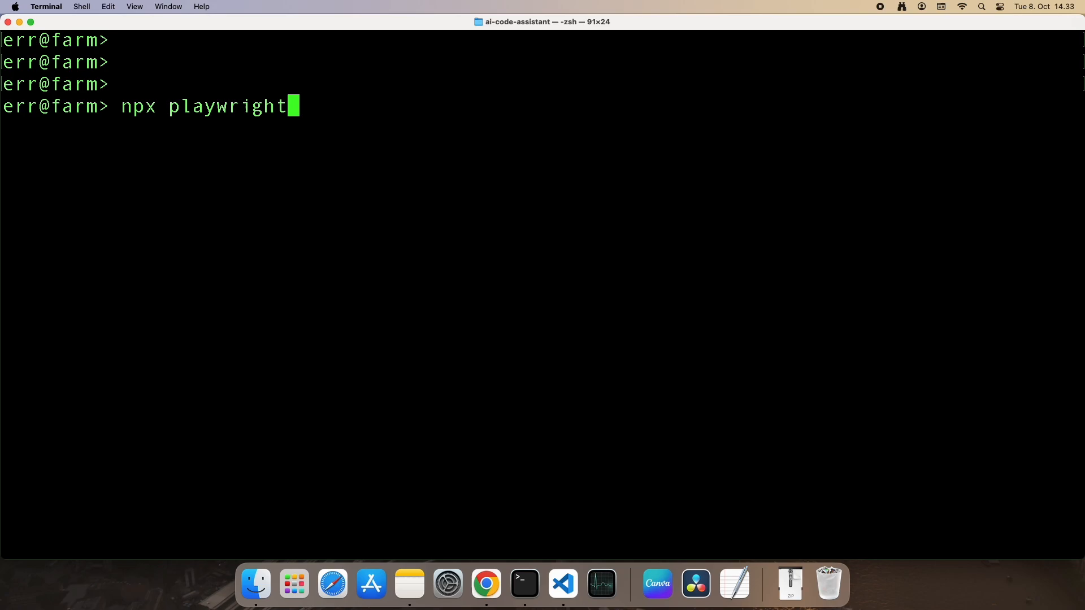
Step: Run 'npx playwright test email.spec.ts --headed --trace on' in Terminal
{"action": "type", "text": "test email.spec.ts -"}
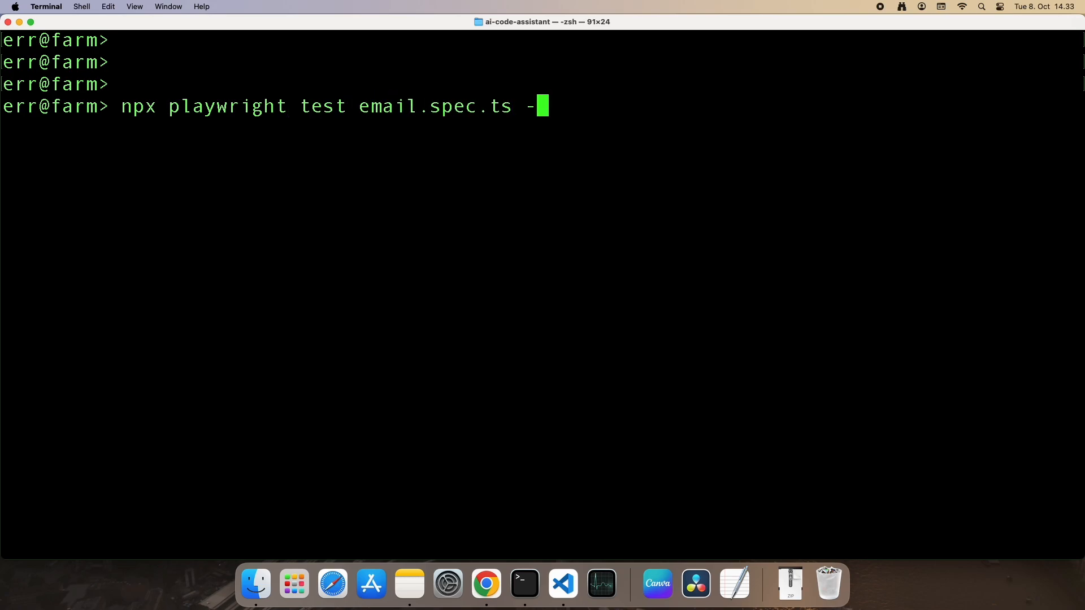
{"action": "type", "text": "headed --"}
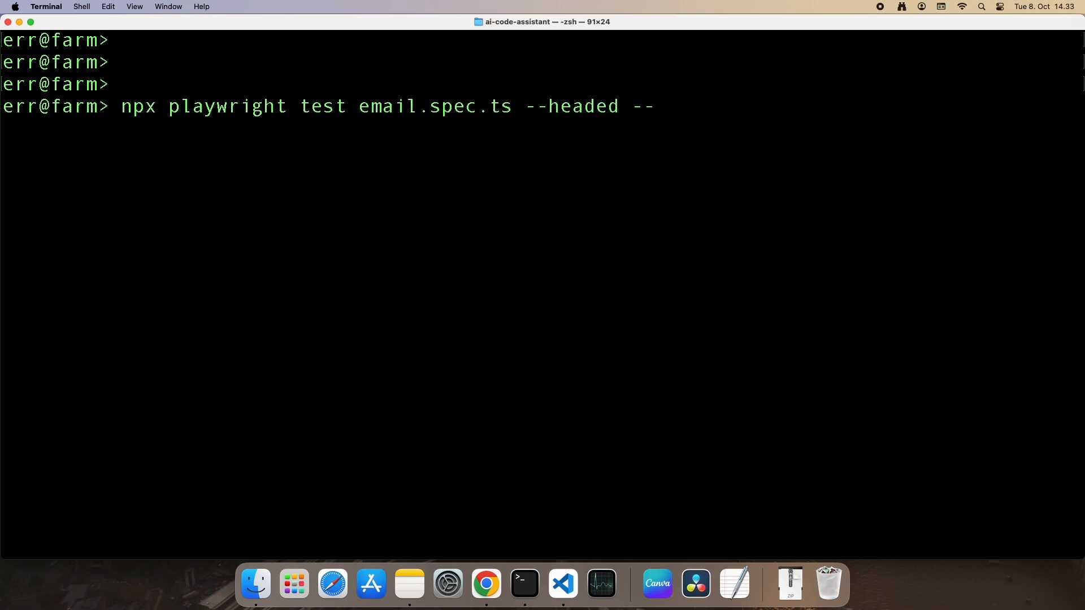
{"action": "type", "text": "trace on"}
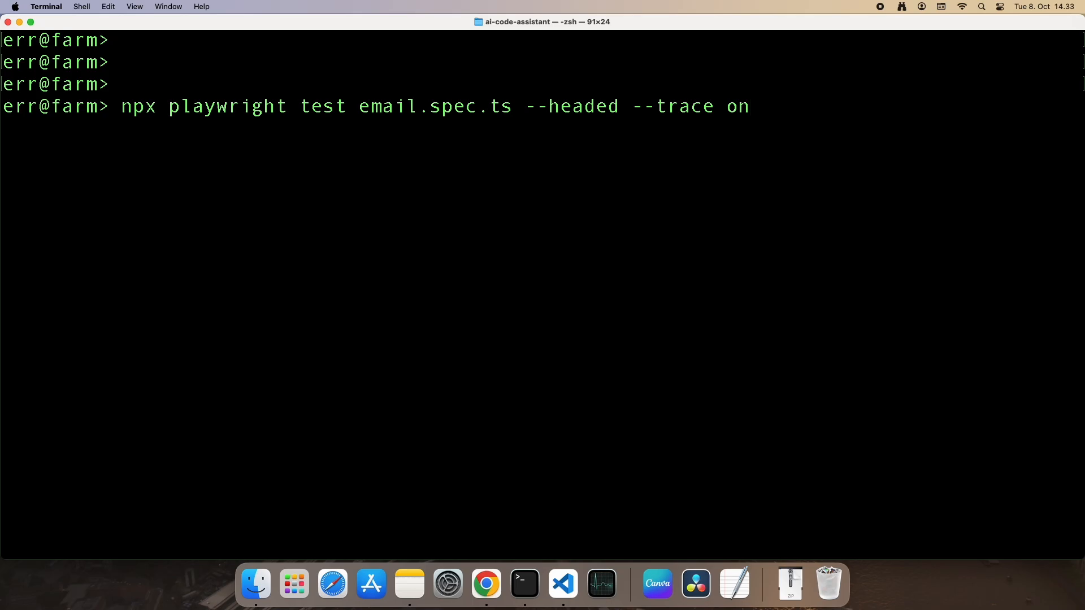
{"action": "key", "text": "enter"}
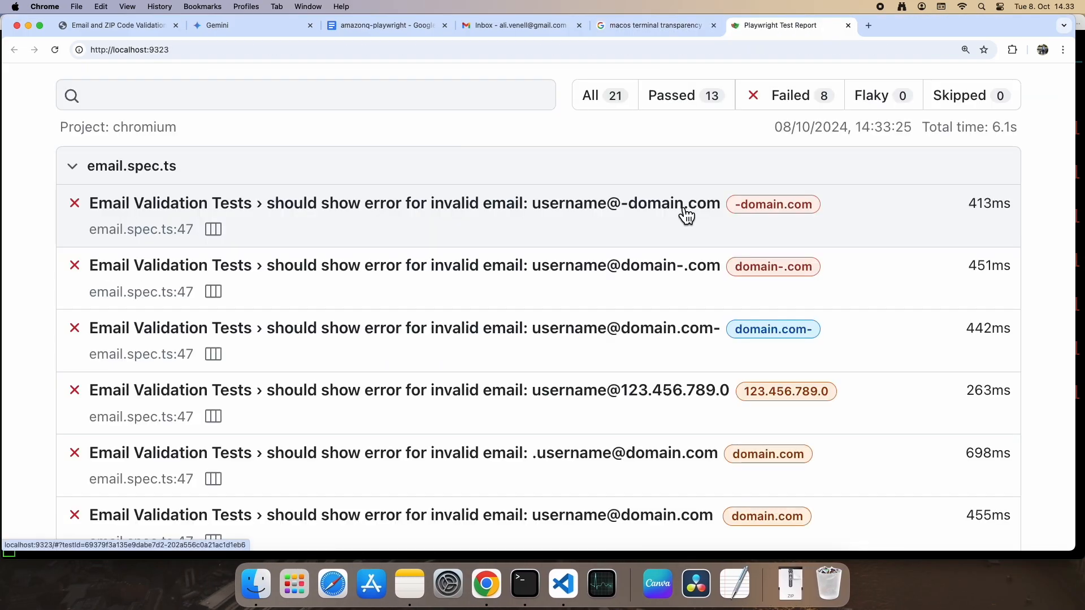
{"action": "scroll", "scroll_direction": "down", "scroll_amount": 3}
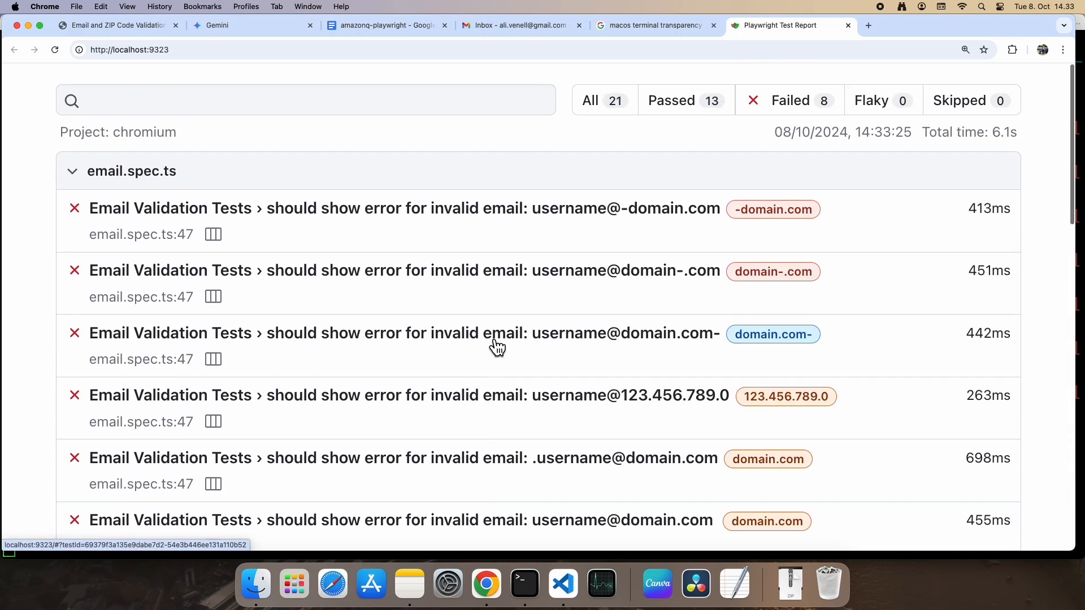
{"action": "scroll", "scroll_direction": "up", "scroll_amount": 3}
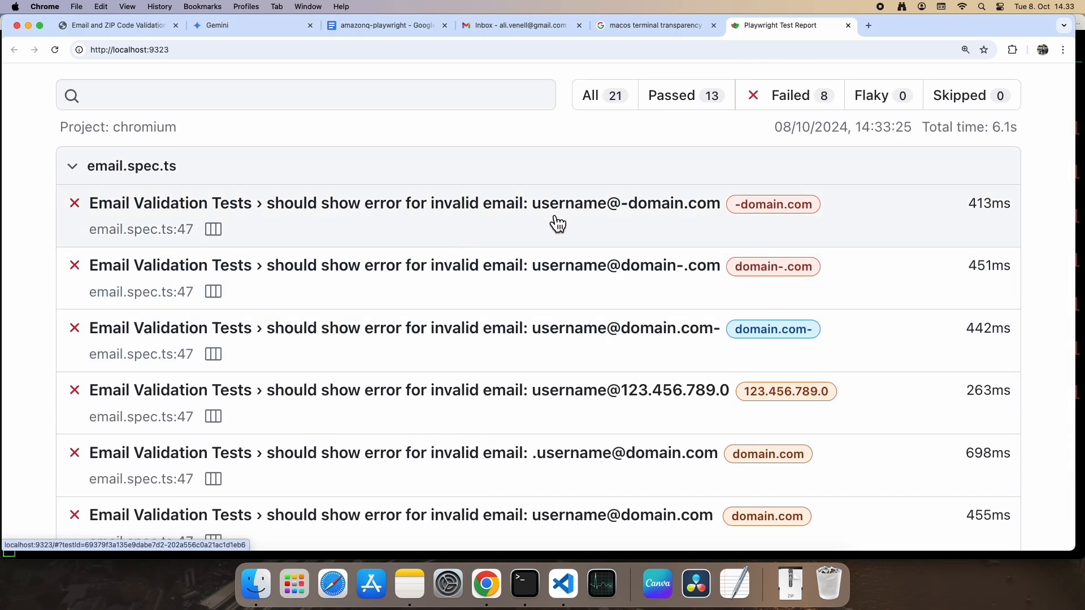
{"action": "mouse_move", "coordinate": [644, 222]}
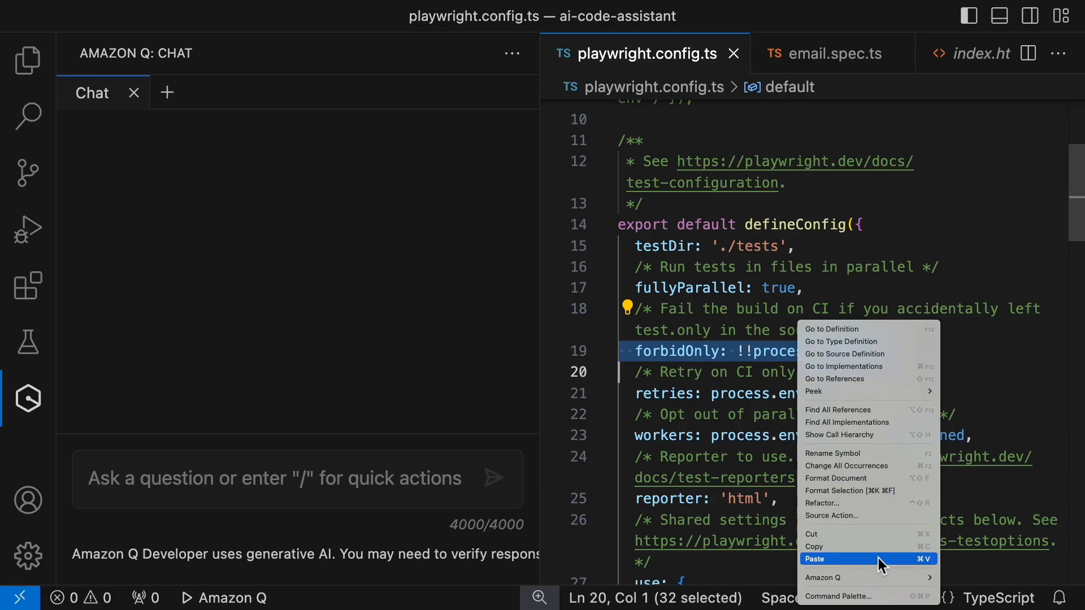
{"action": "mouse_move", "coordinate": [823, 578]}
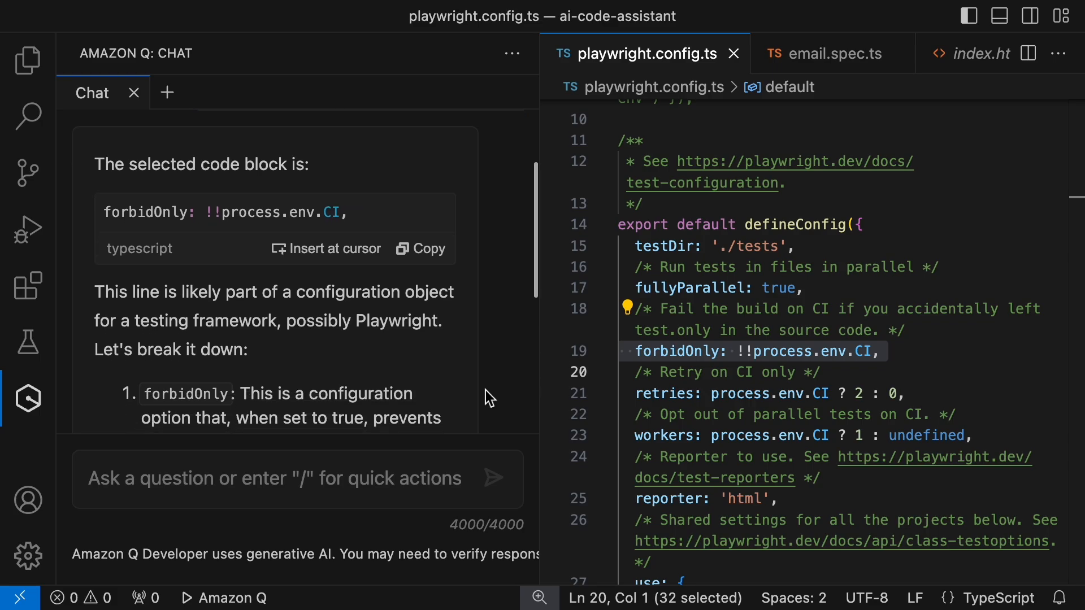
Step: Scroll through Amazon Q's explanation of the forbidOnly: !!process.env.CI setting
{"action": "scroll", "scroll_direction": "down", "scroll_amount": 3}
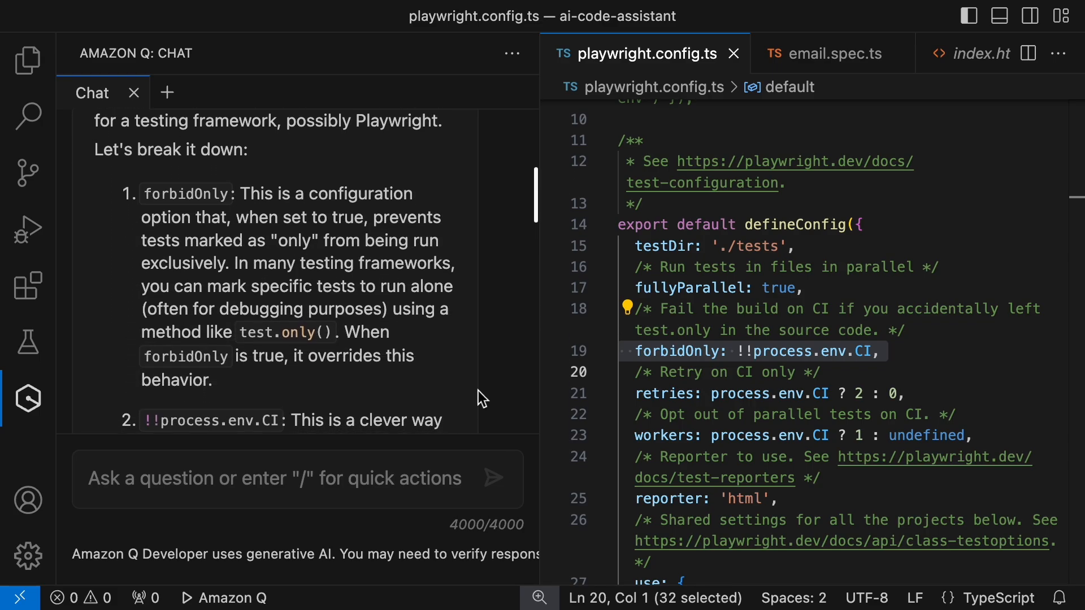
{"action": "scroll", "scroll_direction": "down", "scroll_amount": 3}
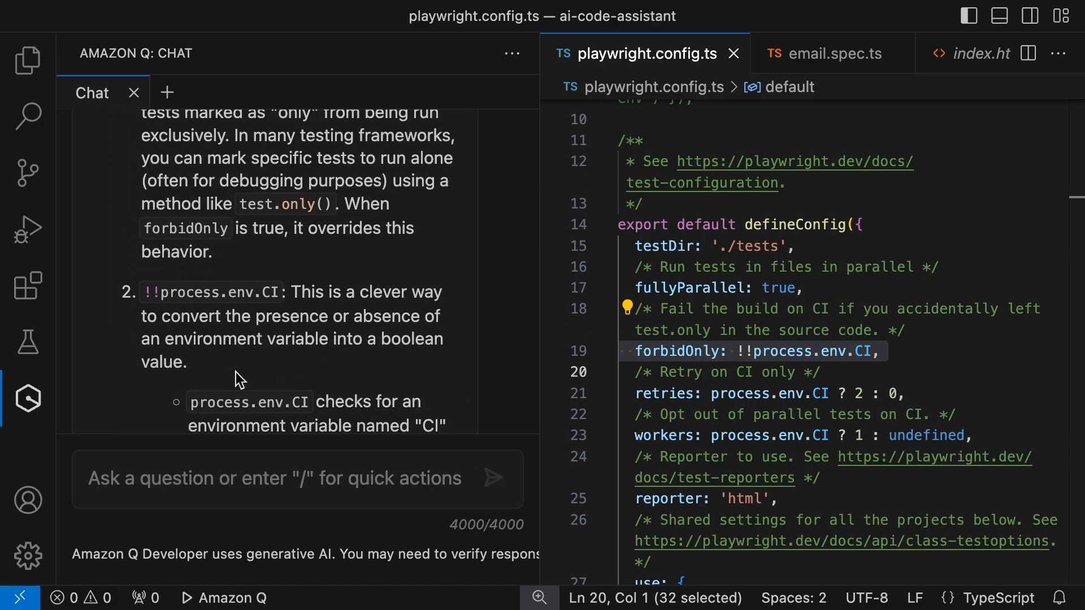
{"action": "scroll", "scroll_direction": "down", "scroll_amount": 3}
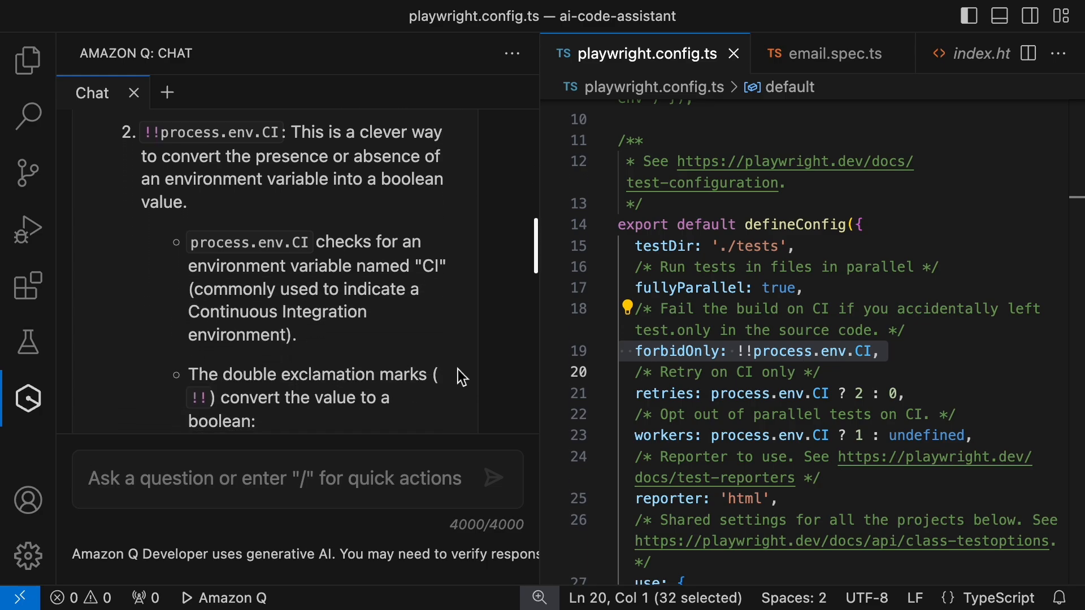
{"action": "scroll", "scroll_direction": "down", "scroll_amount": 3}
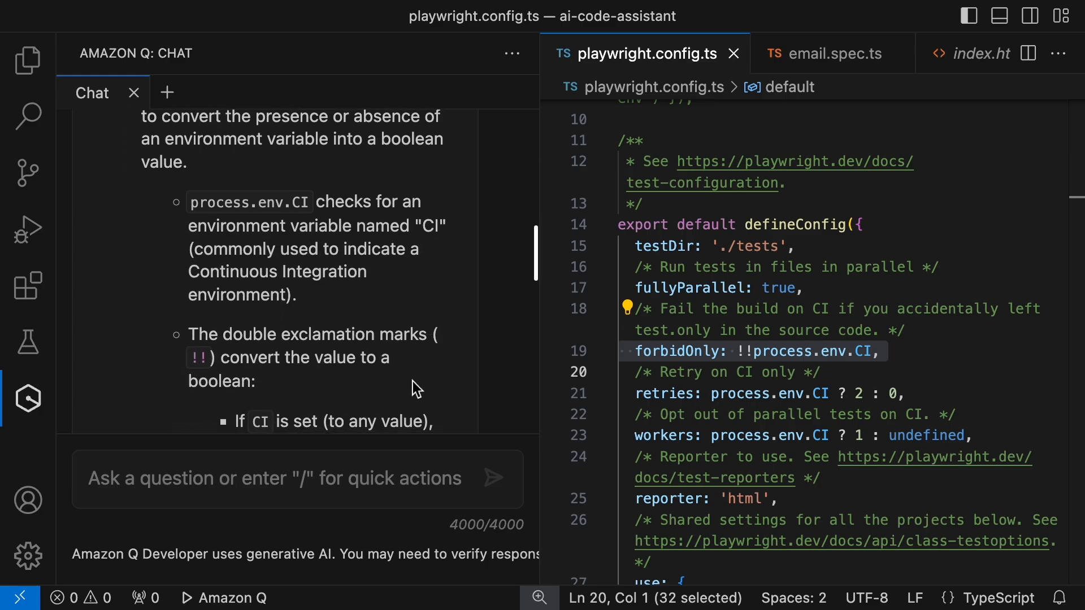
{"action": "scroll", "scroll_direction": "down", "scroll_amount": 3}
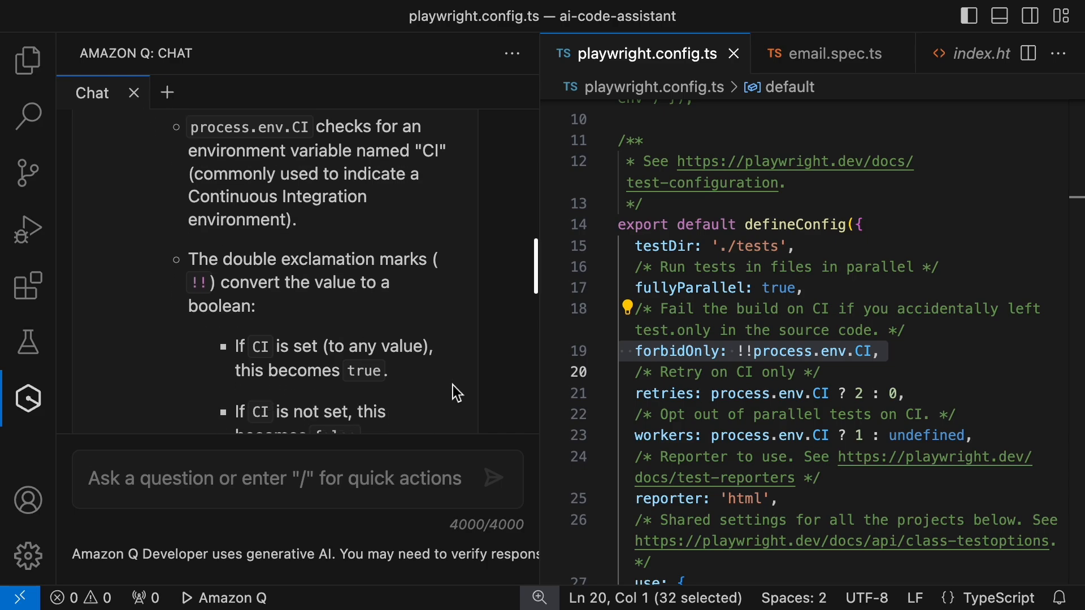
{"action": "scroll", "scroll_direction": "down", "scroll_amount": 3}
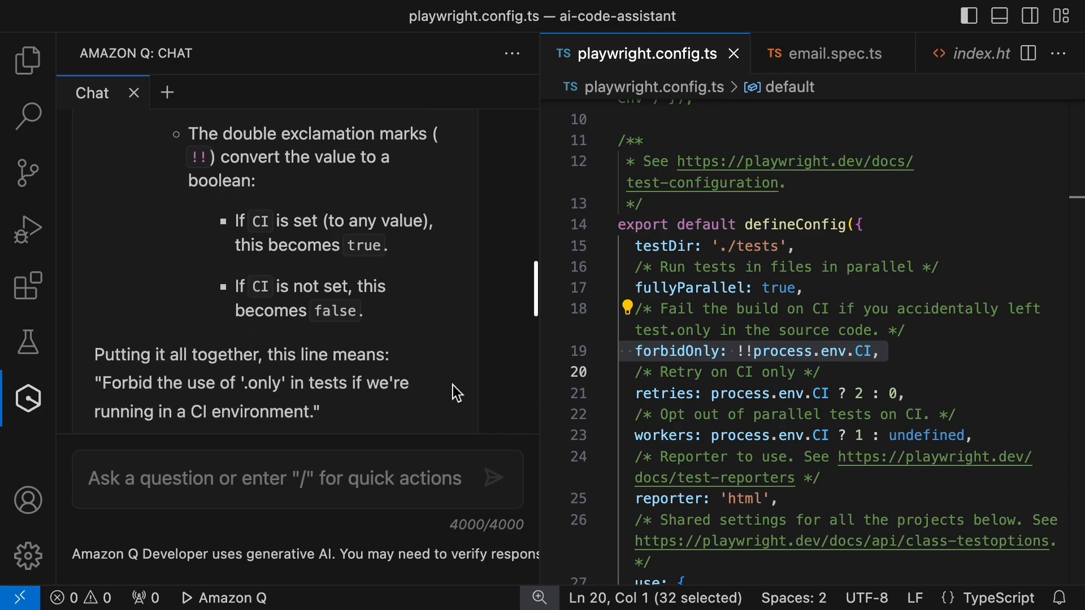
{"action": "scroll", "scroll_direction": "down", "scroll_amount": 3}
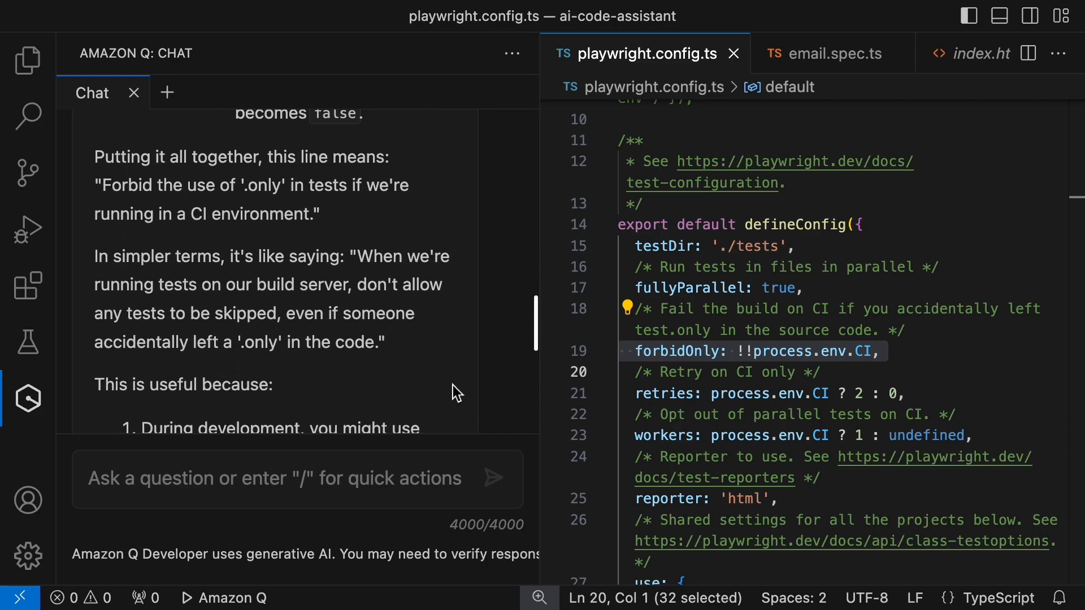
{"action": "scroll", "scroll_direction": "down", "scroll_amount": 3}
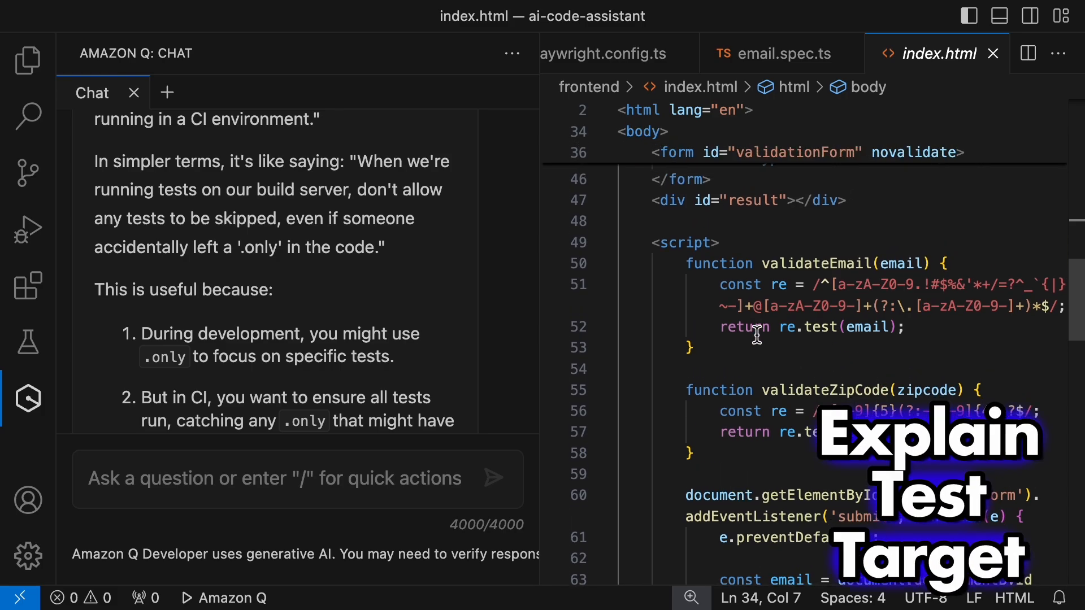
Step: Have Amazon Q explain the validateEmail regex, read the answer, then view email.spec.ts
{"action": "left_click", "coordinate": [692, 347]}
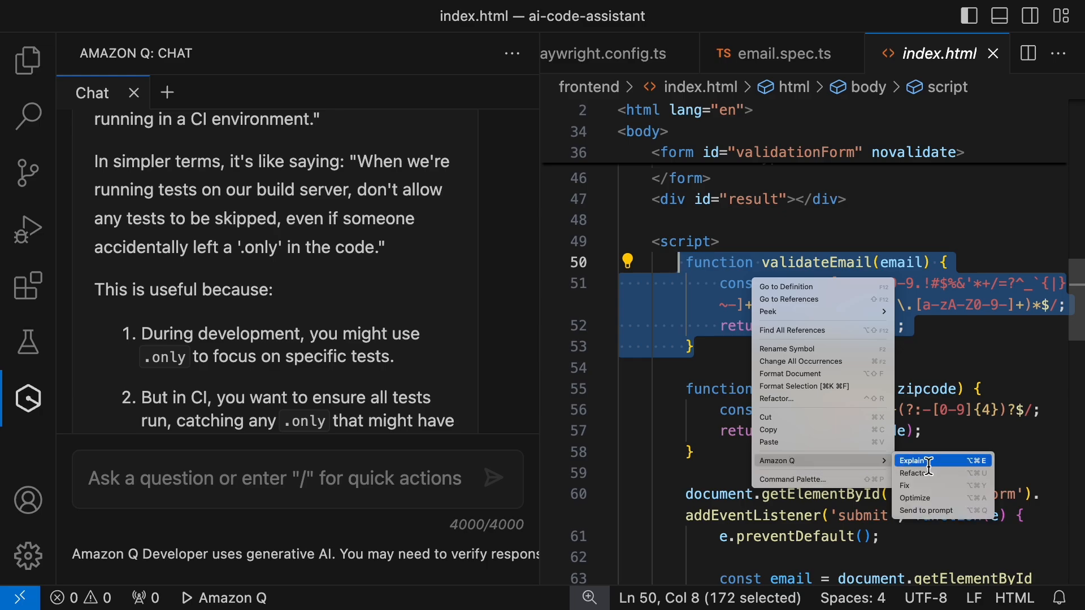
{"action": "left_click", "coordinate": [916, 461]}
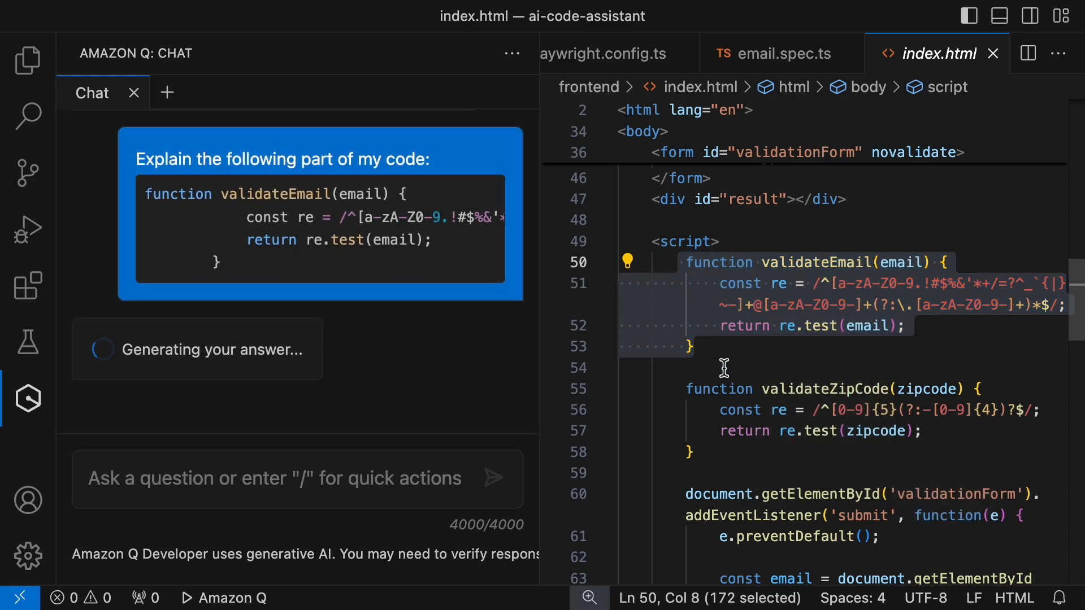
{"action": "mouse_move", "coordinate": [685, 377]}
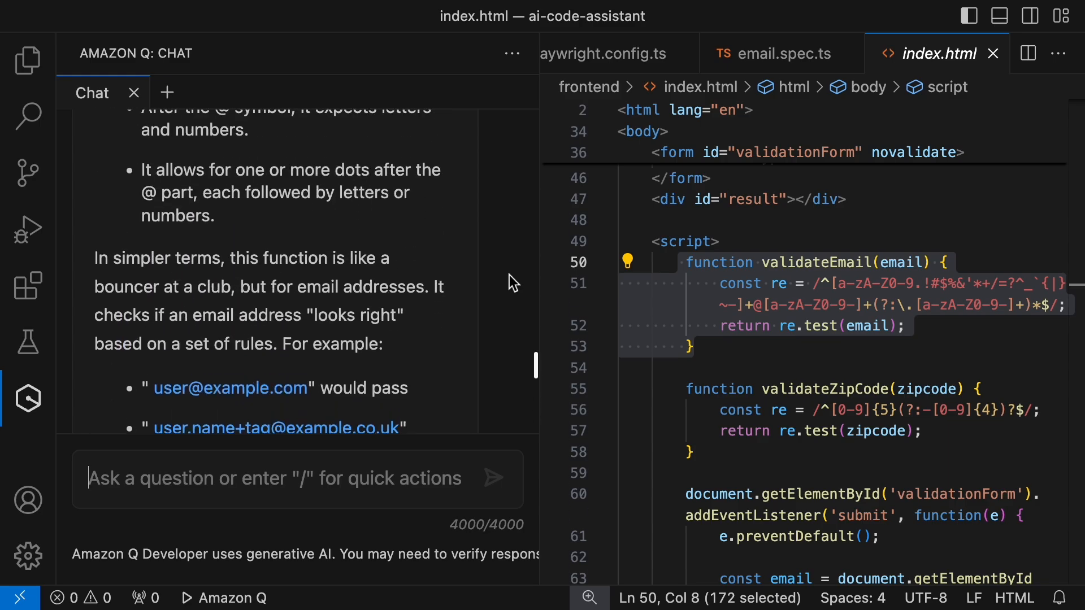
{"action": "scroll", "scroll_direction": "down", "scroll_amount": 3}
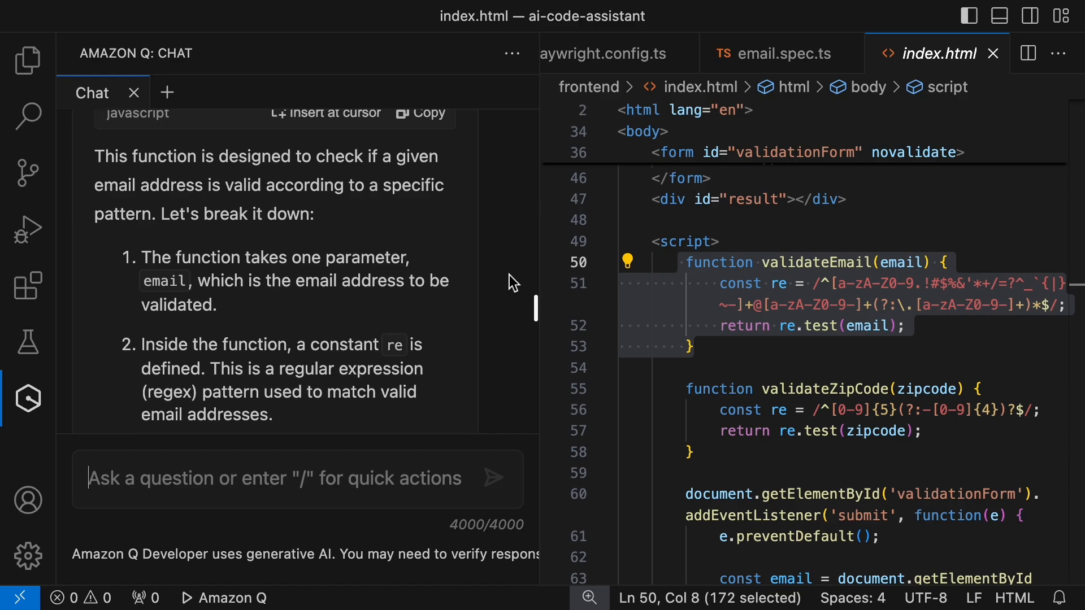
{"action": "scroll", "scroll_direction": "down", "scroll_amount": 3}
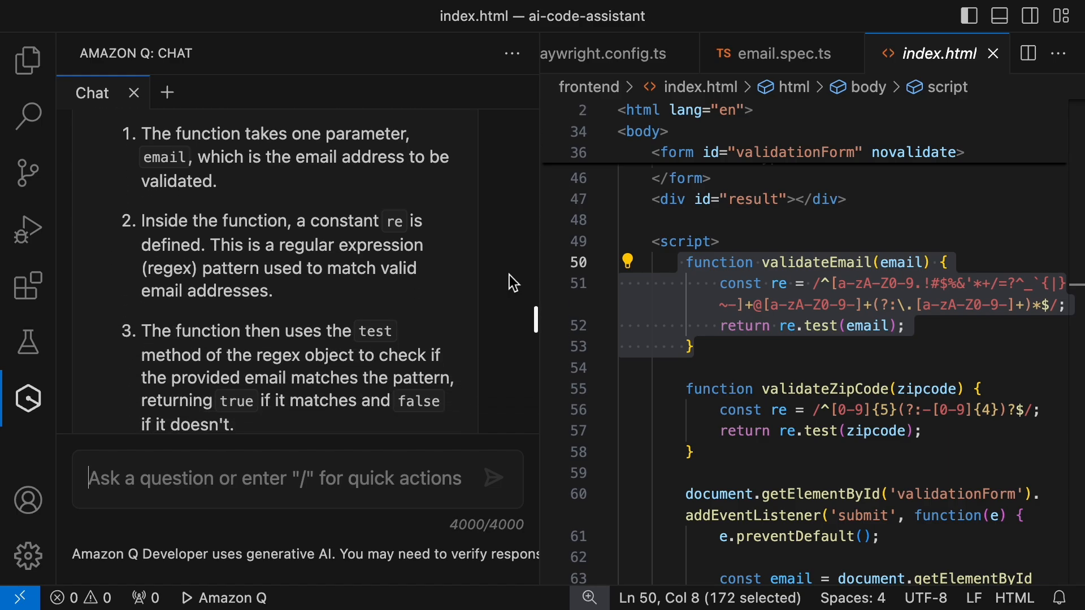
{"action": "scroll", "scroll_direction": "down", "scroll_amount": 3}
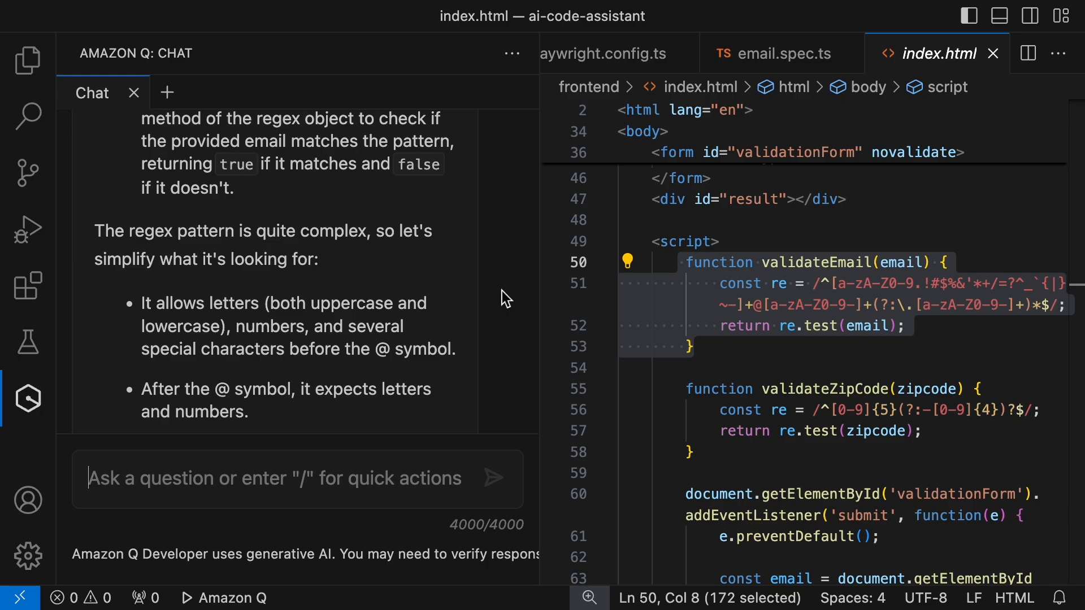
{"action": "mouse_move", "coordinate": [453, 321]}
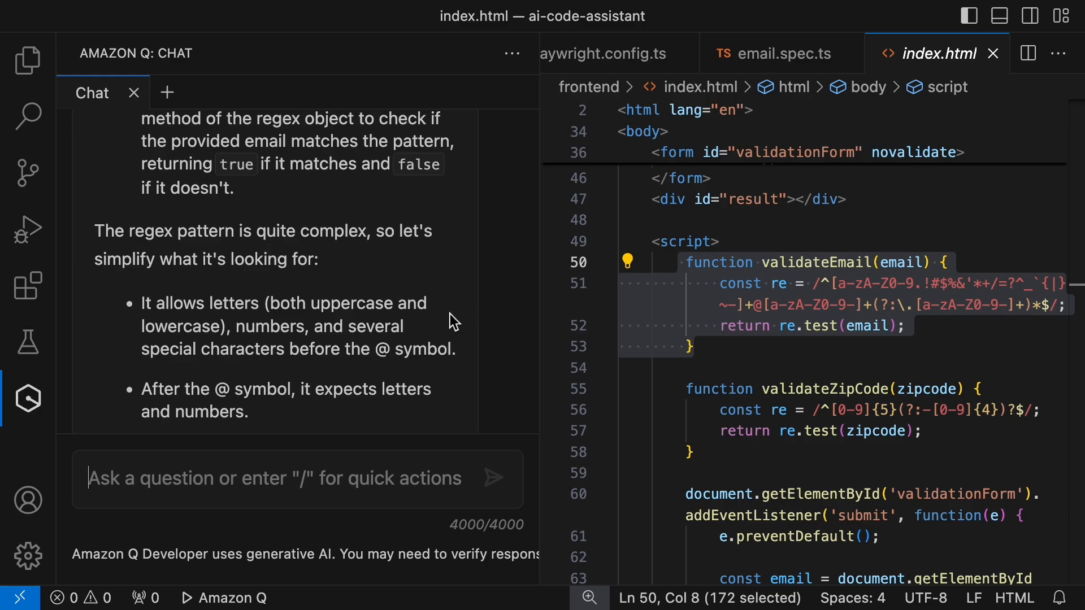
{"action": "left_click", "coordinate": [701, 53]}
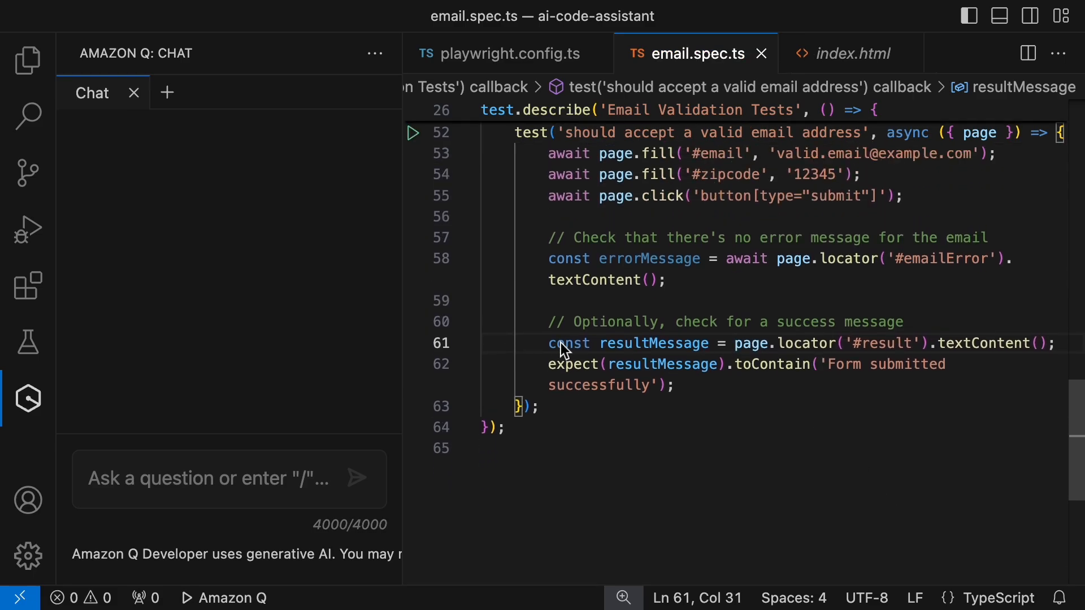
Step: Send the result message check to Amazon Q with its Fix action
{"action": "right_click", "coordinate": [560, 343]}
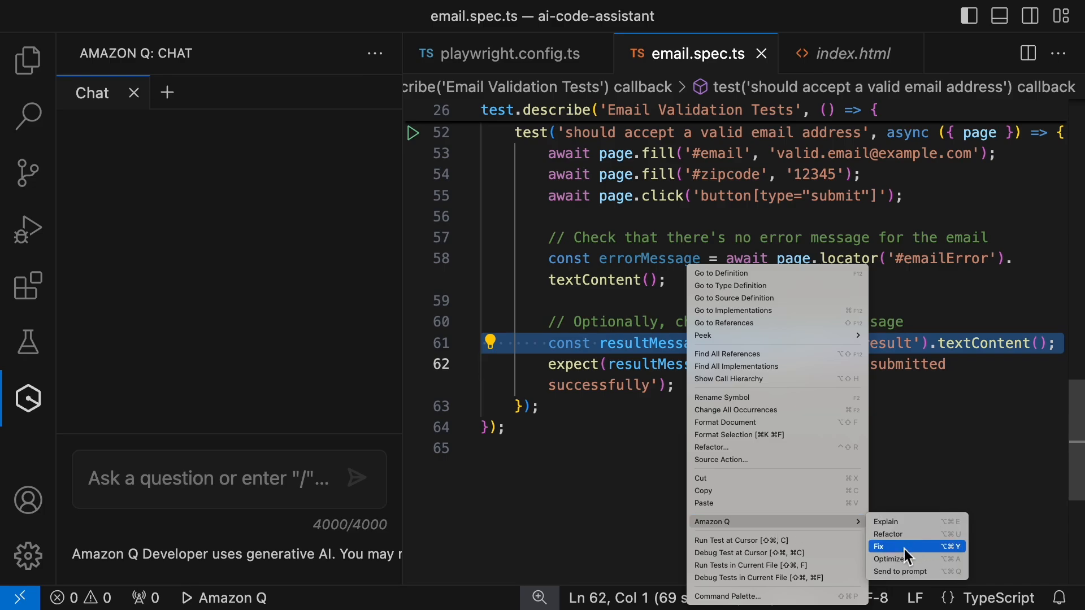
{"action": "left_click", "coordinate": [880, 545]}
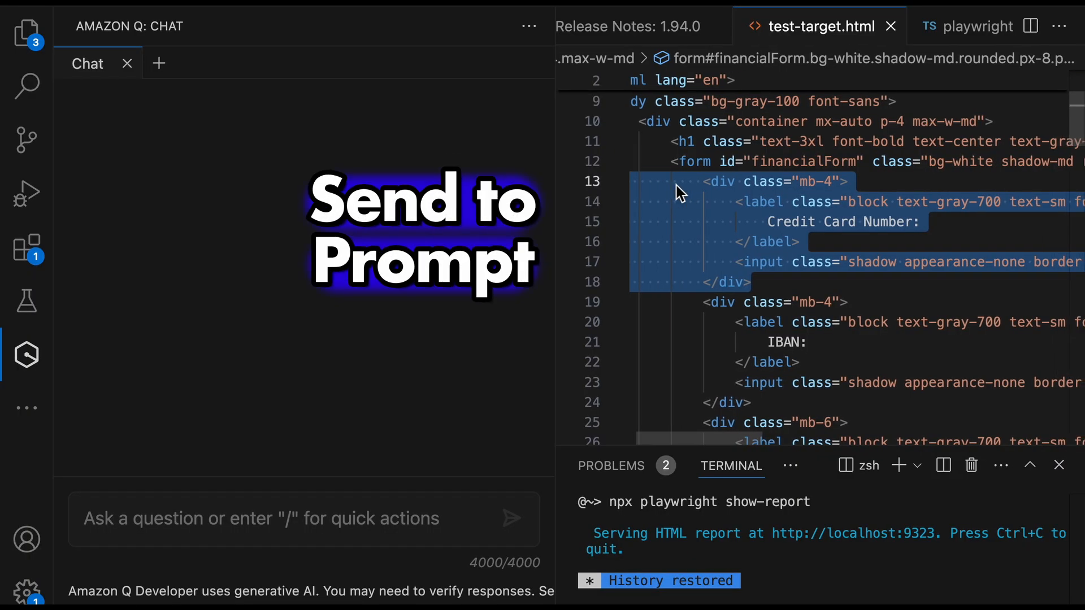
Step: Send the credit card block to Amazon Q, read its locators, and ask 'Can you make it xpaht'
{"action": "right_click", "coordinate": [678, 191]}
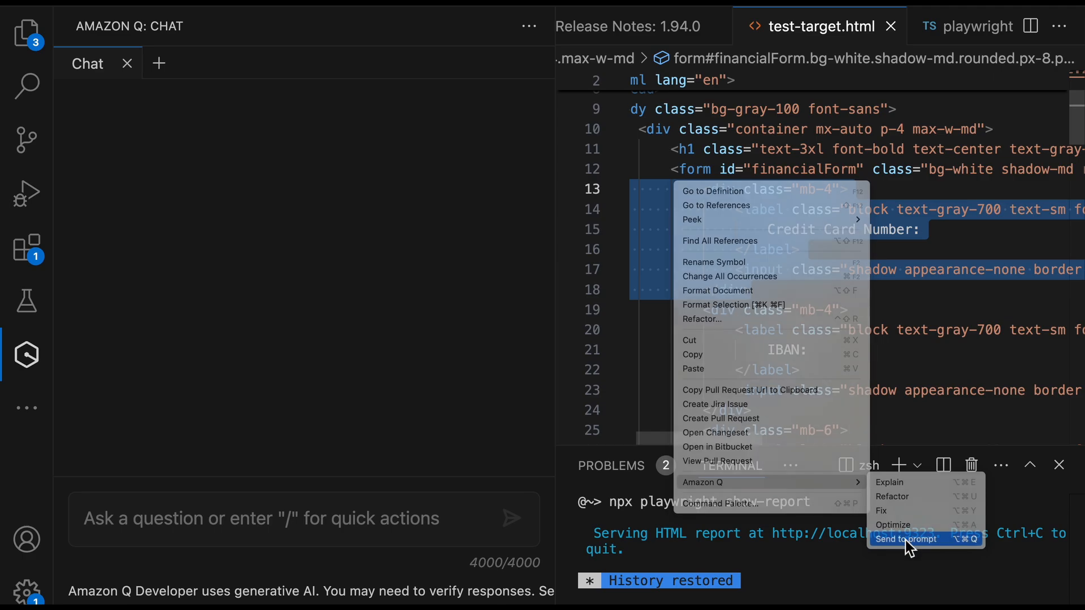
{"action": "left_click", "coordinate": [907, 539]}
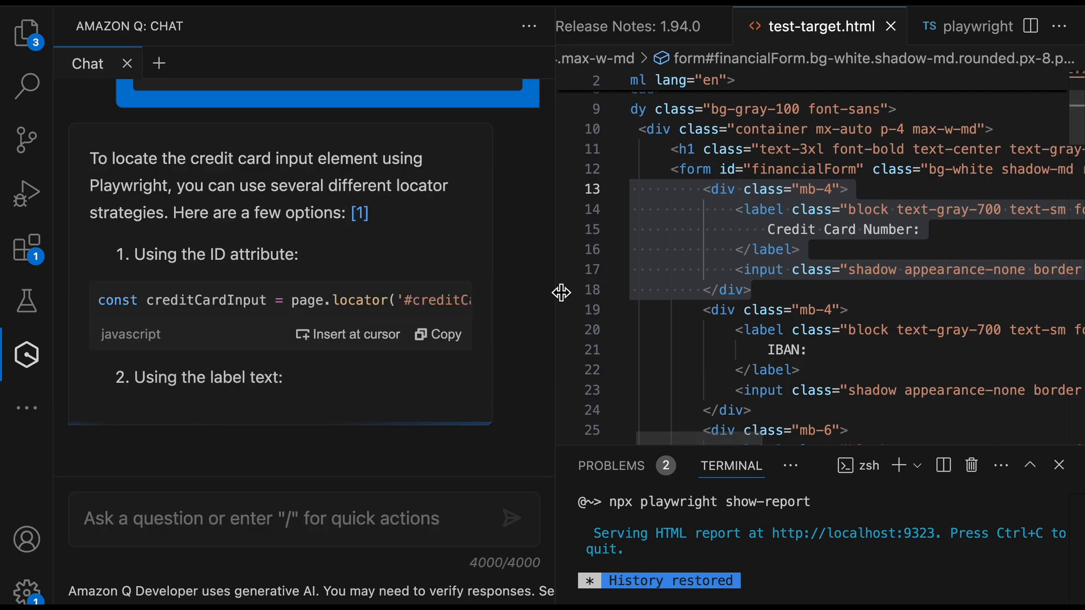
{"action": "scroll", "scroll_direction": "down", "scroll_amount": 3}
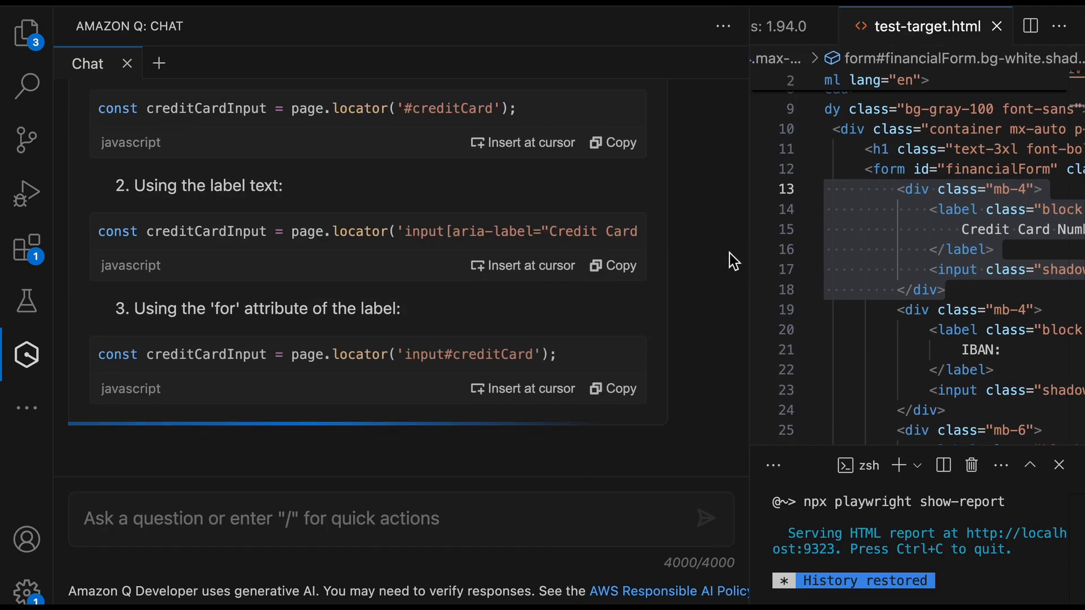
{"action": "scroll", "scroll_direction": "down", "scroll_amount": 3}
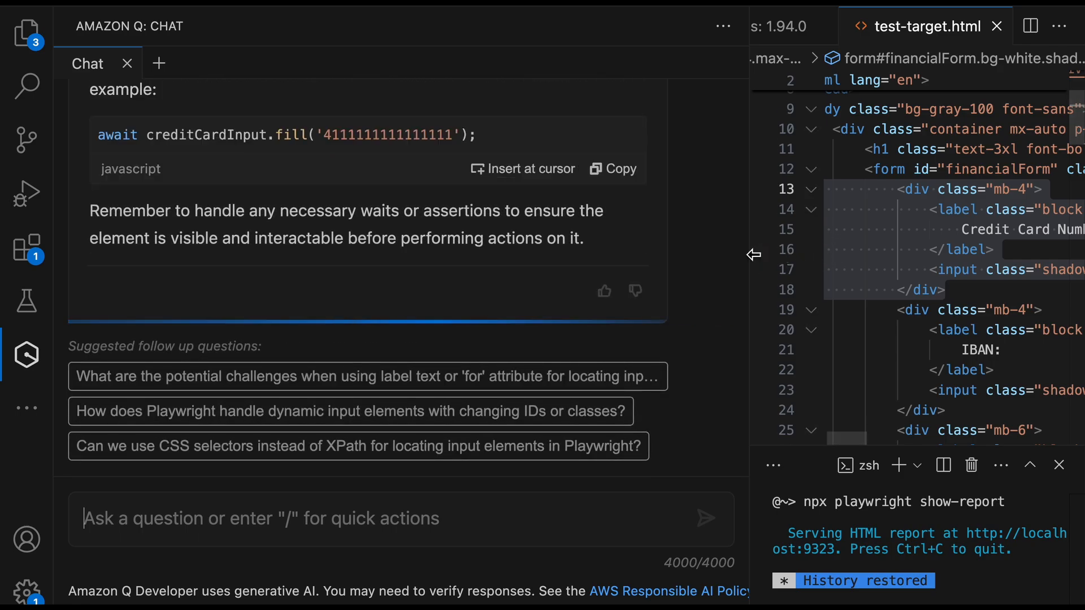
{"action": "scroll", "scroll_direction": "down", "scroll_amount": 3}
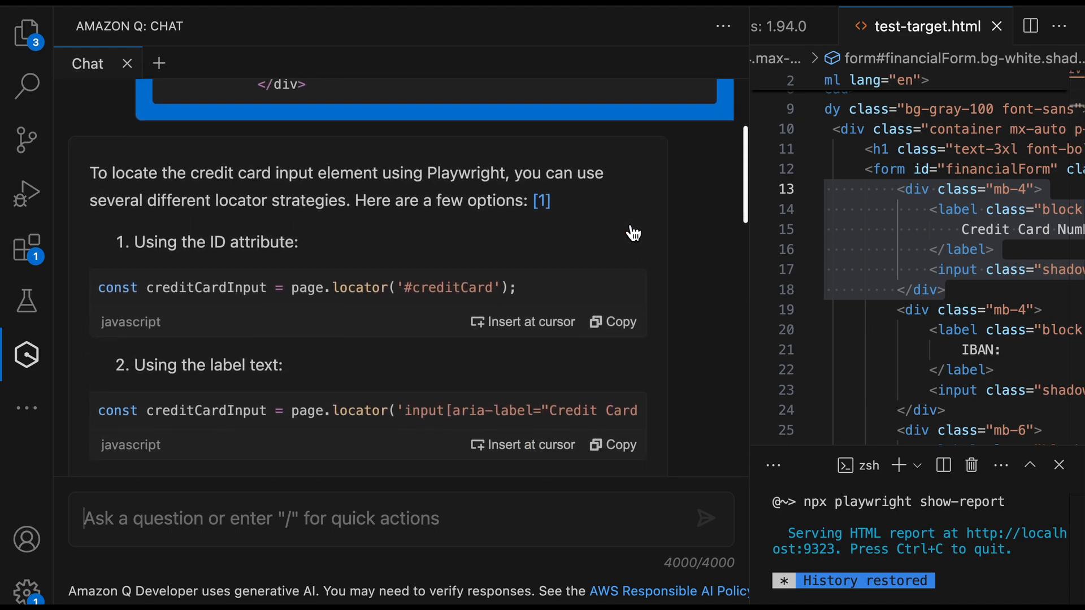
{"action": "type", "text": "Can"}
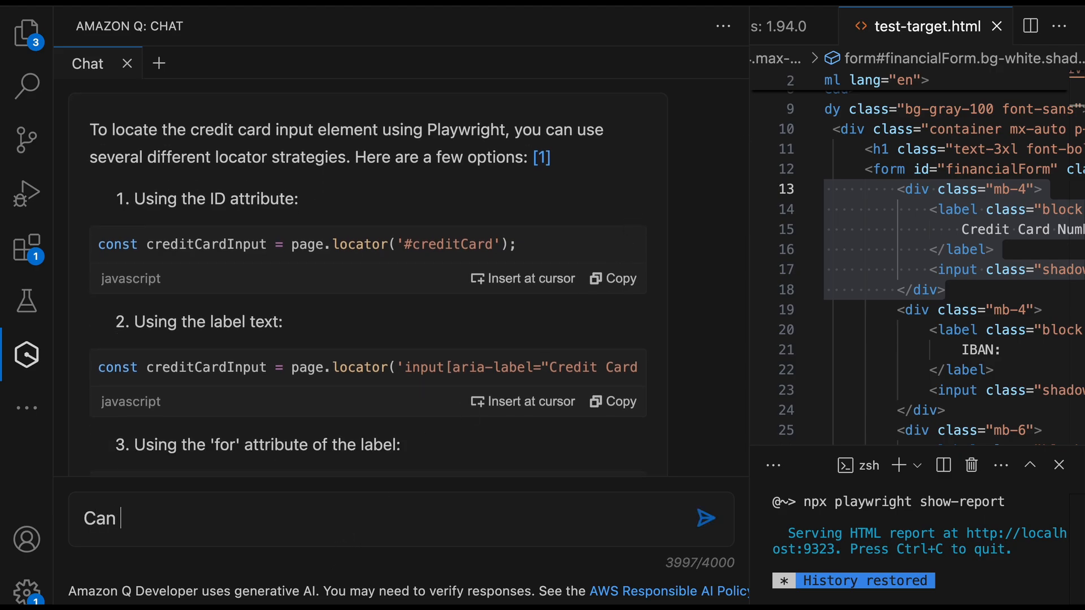
{"action": "type", "text": "you make it xpaht"}
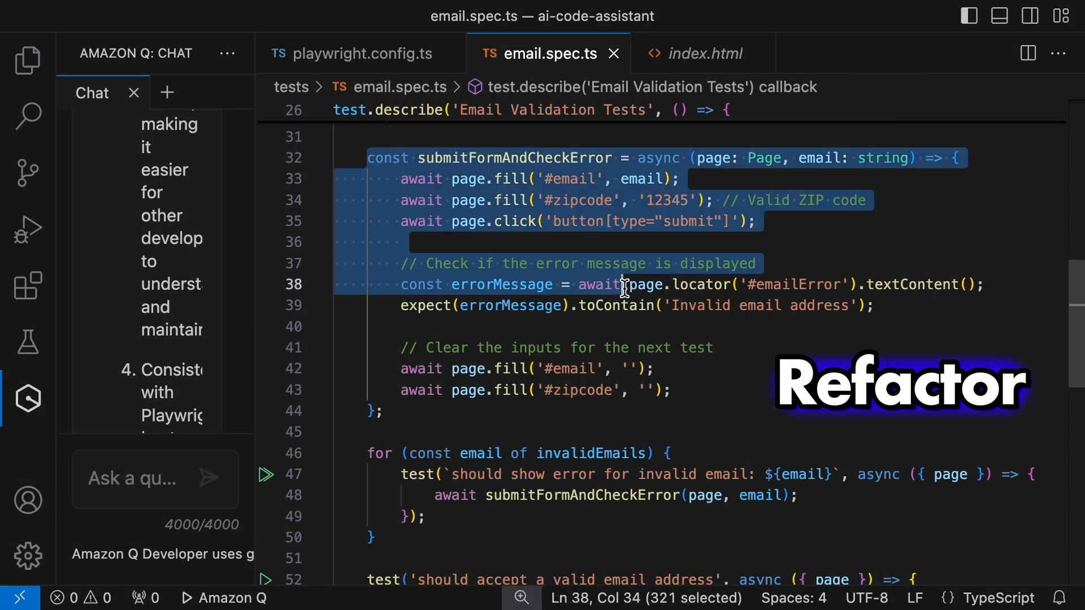
Step: Select the submitFormAndCheckError helper and invalid-email test loop (lines 32–50) for refactoring
{"action": "left_click_drag", "start_coordinate": [623, 284], "coordinate": [373, 538]}
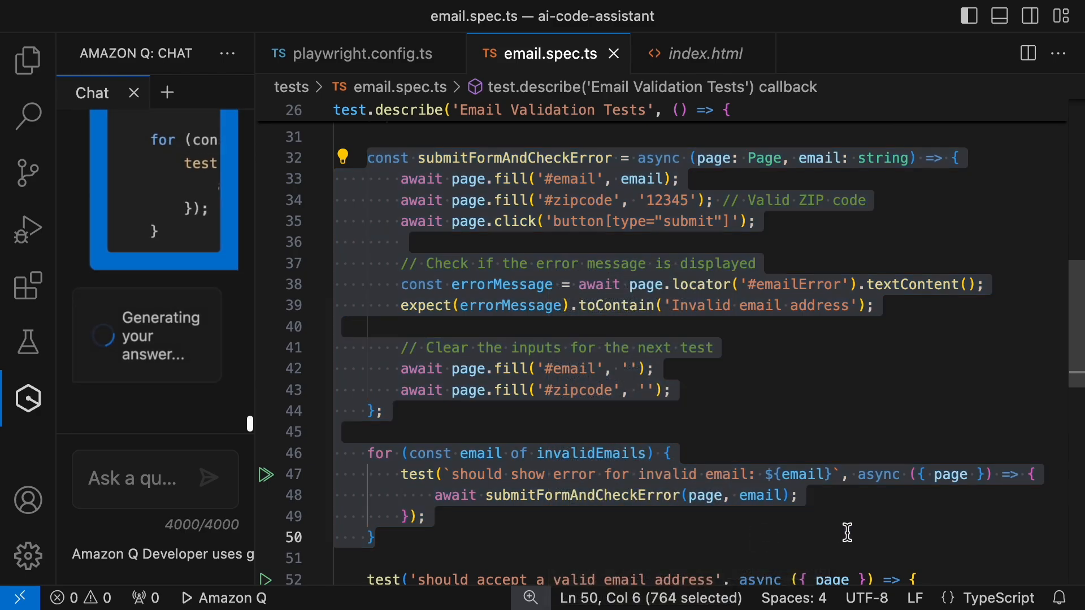
{"action": "left_click_drag", "start_coordinate": [254, 287], "coordinate": [517, 287]}
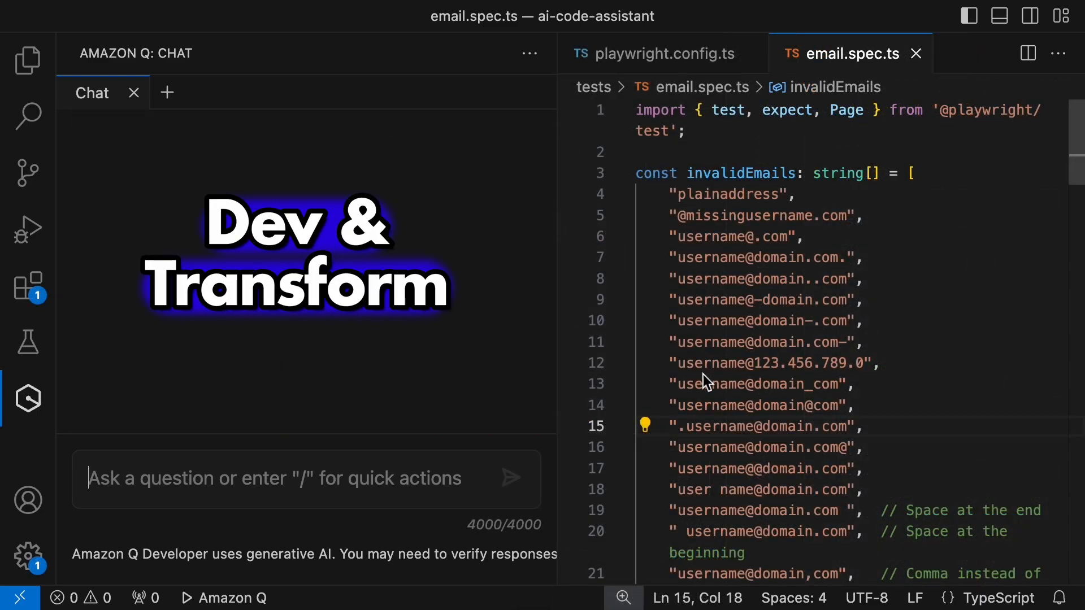
{"action": "mouse_move", "coordinate": [686, 427]}
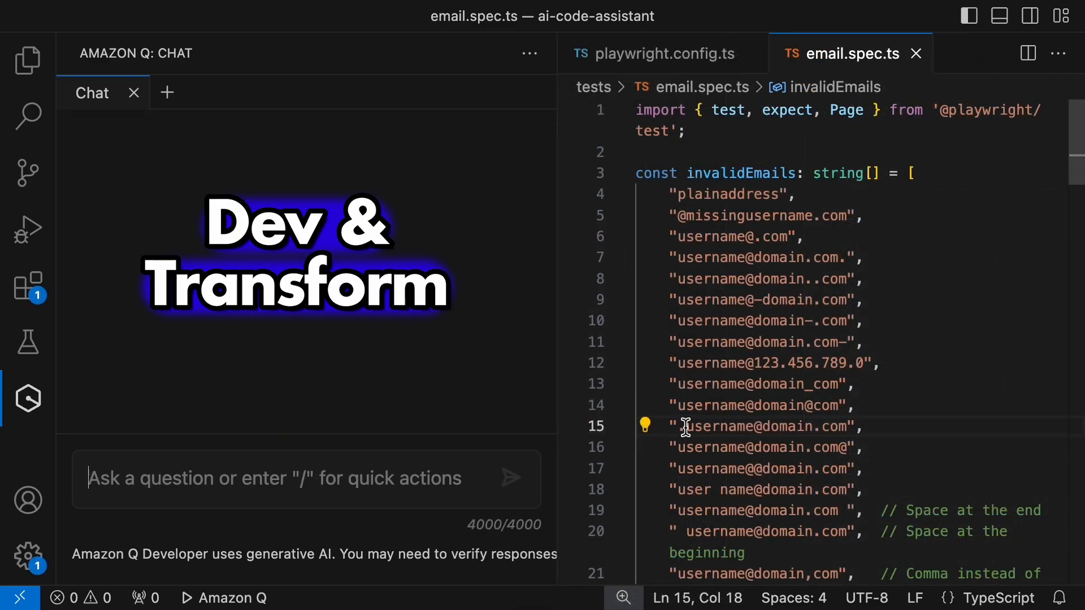
Step: Type / in the Amazon Q chat to list quick actions such as /dev and /transform
{"action": "type", "text": "/"}
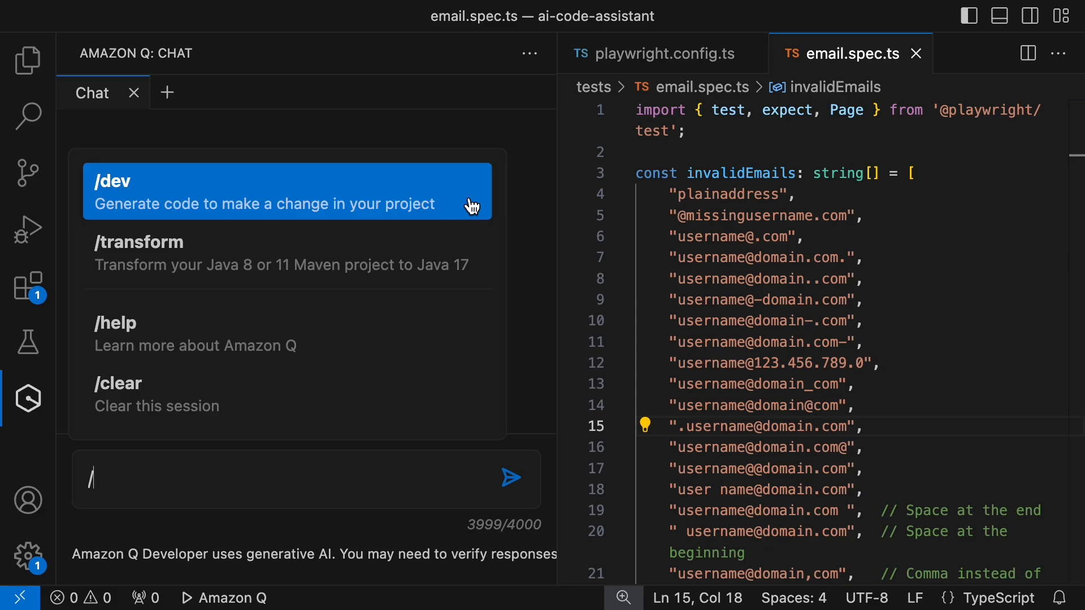
{"action": "mouse_move", "coordinate": [465, 232]}
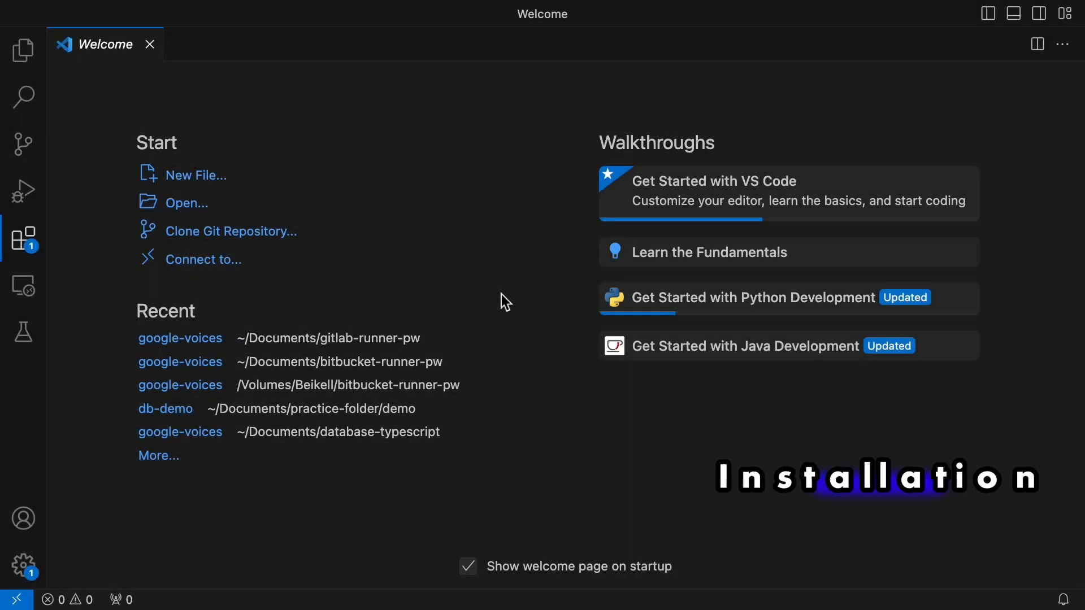
Step: Search 'amazon' in Extensions, install Amazon Q, and start its free Builder ID sign-in website
{"action": "left_click", "coordinate": [23, 239]}
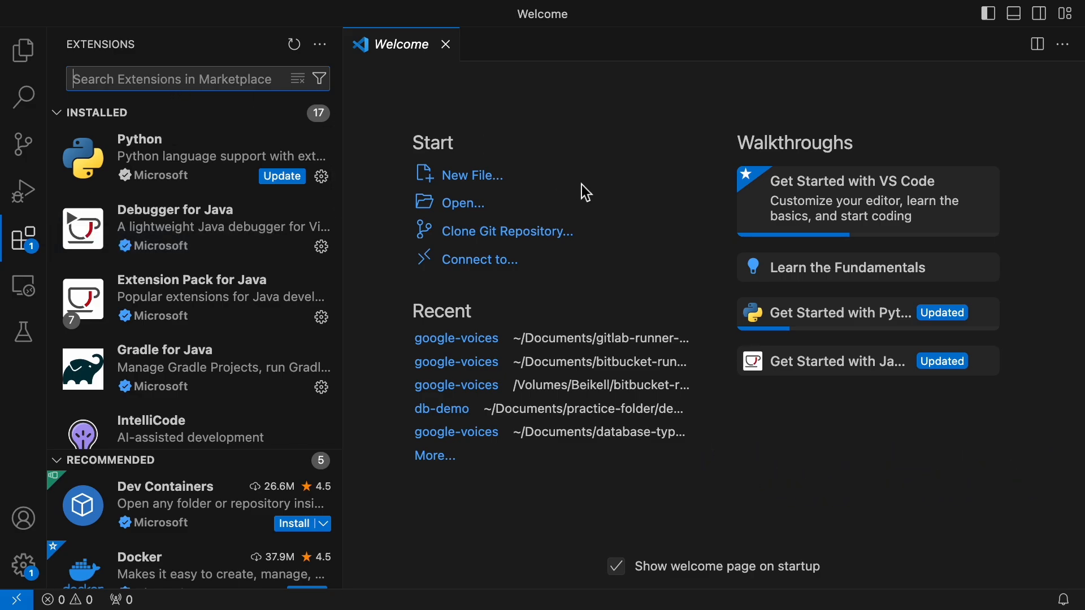
{"action": "type", "text": "amazon"}
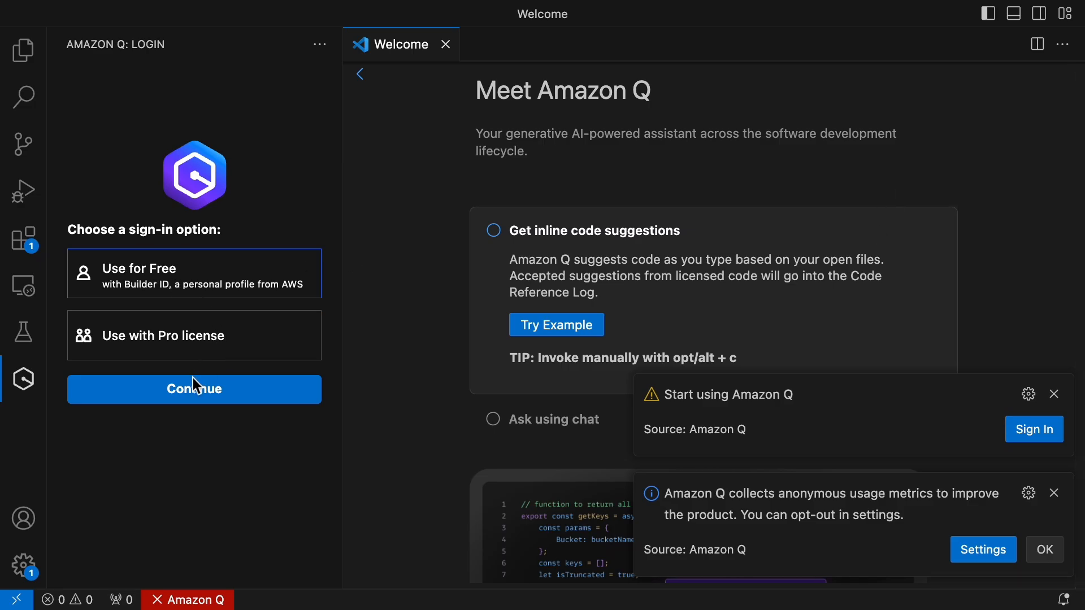
{"action": "left_click", "coordinate": [193, 389]}
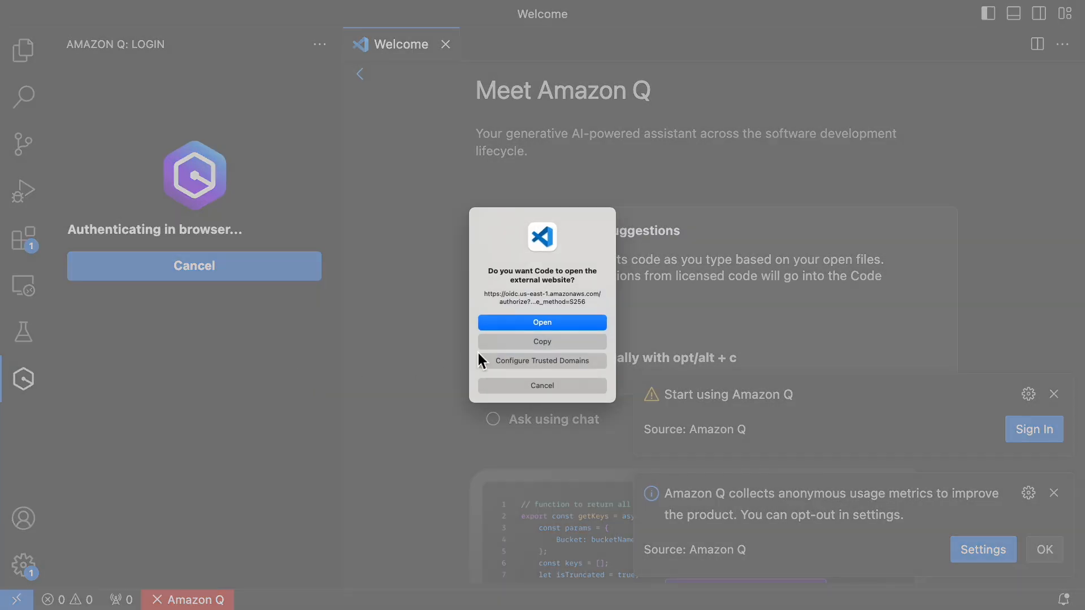
{"action": "left_click", "coordinate": [541, 322]}
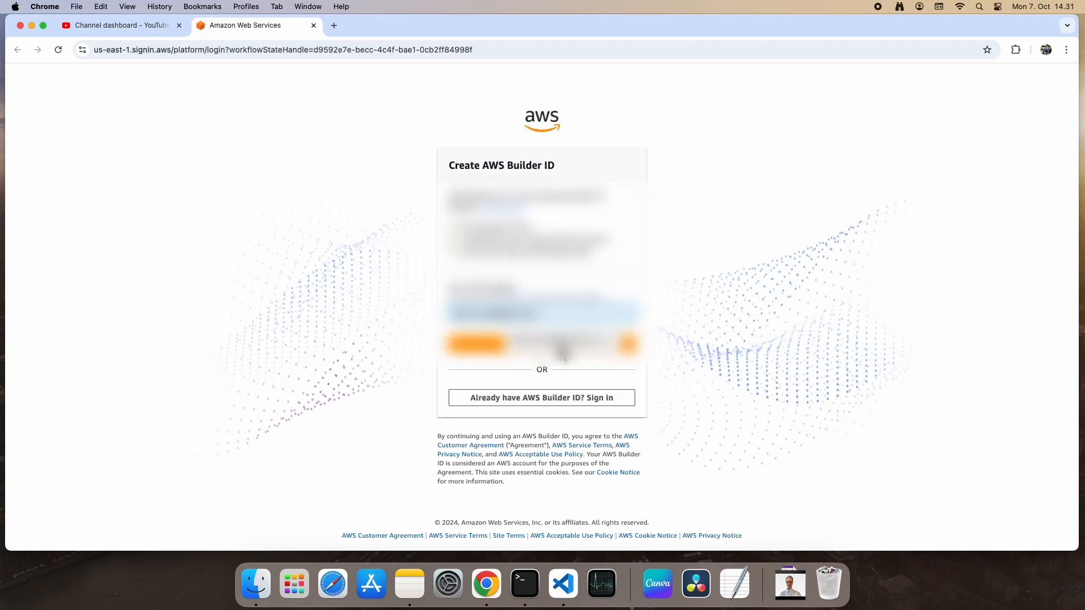
Step: Sign in with Builder ID, allow access, then dismiss the Start using Amazon Q notice
{"action": "left_click", "coordinate": [542, 398]}
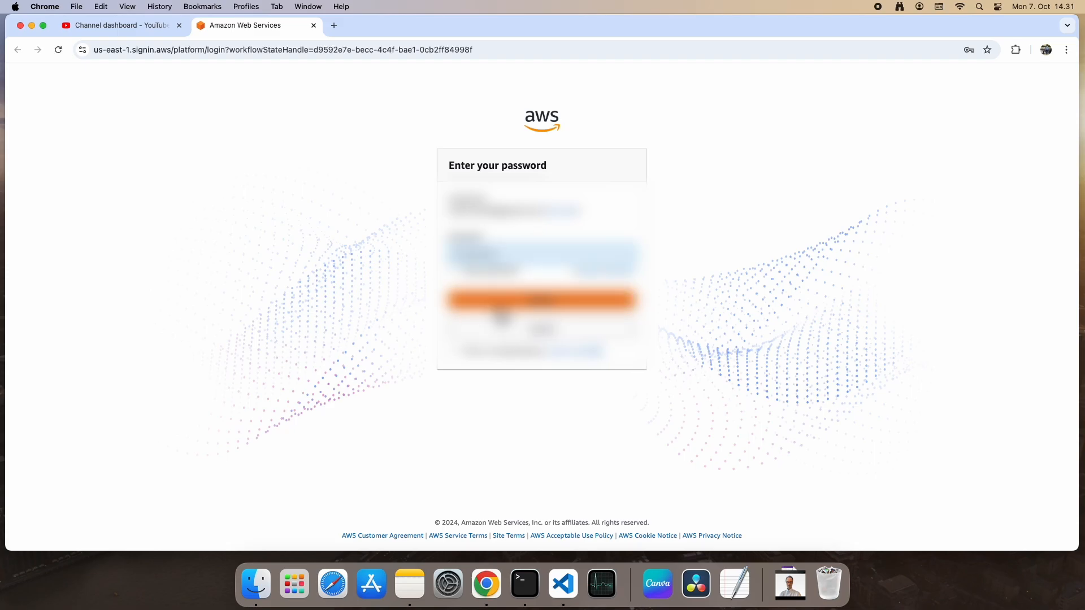
{"action": "left_click", "coordinate": [542, 300]}
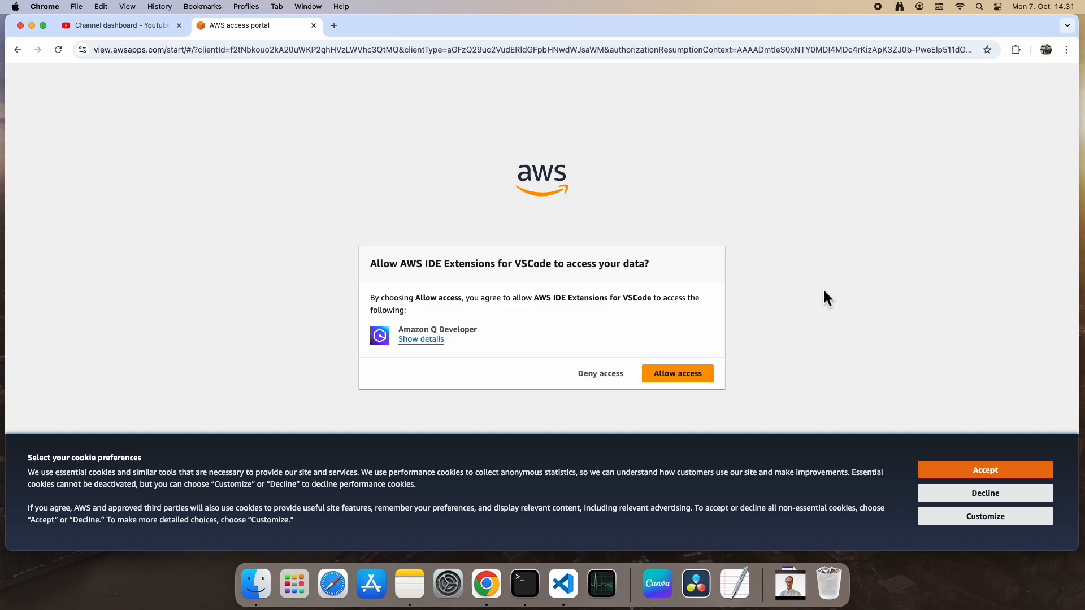
{"action": "left_click", "coordinate": [677, 374]}
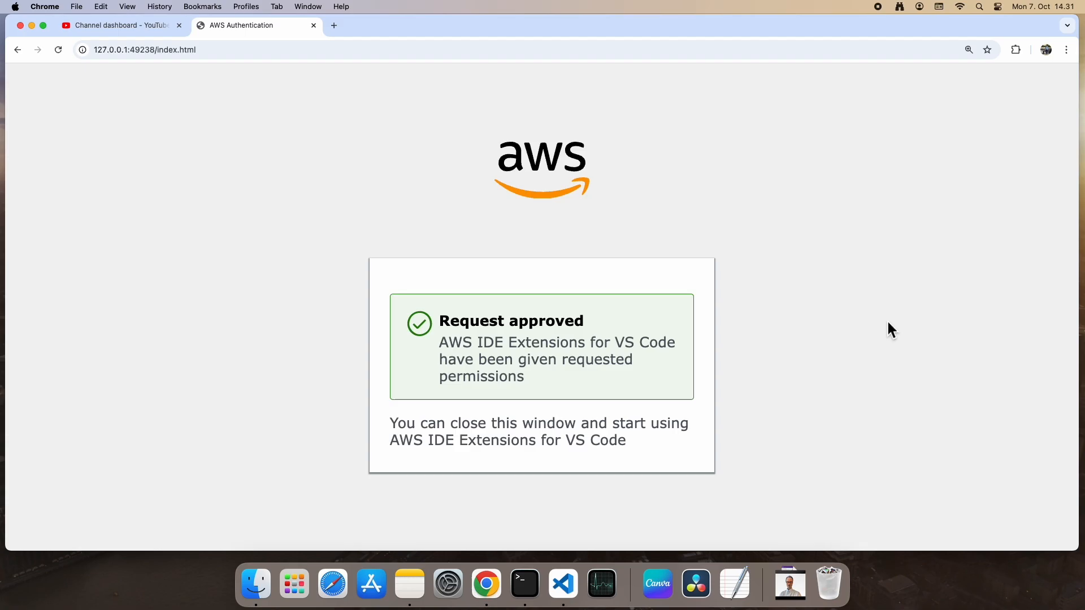
{"action": "mouse_move", "coordinate": [563, 583]}
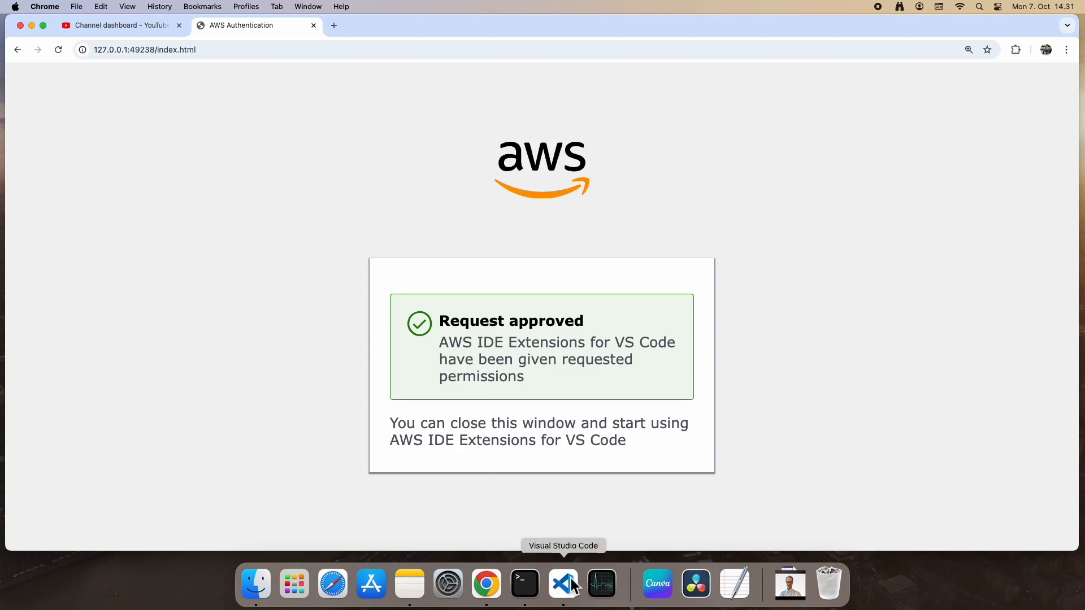
{"action": "left_click", "coordinate": [563, 584]}
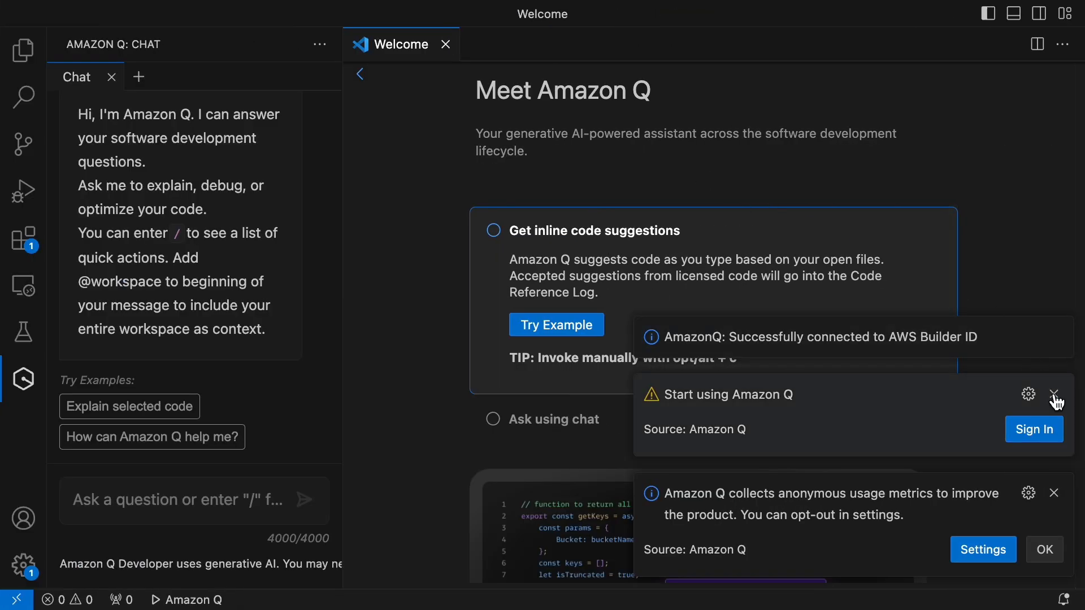
{"action": "left_click", "coordinate": [1054, 395]}
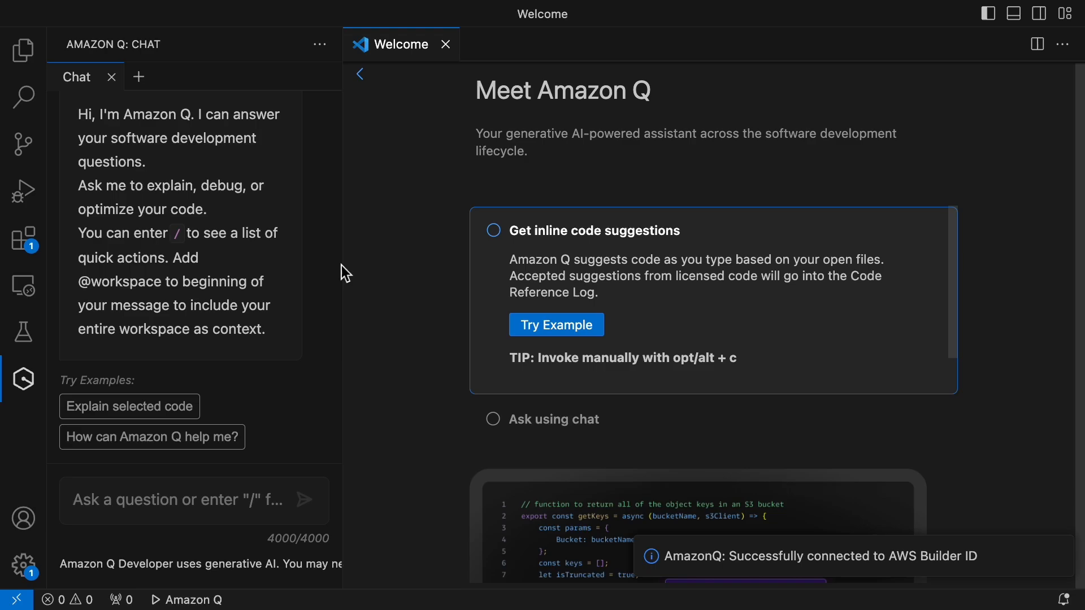